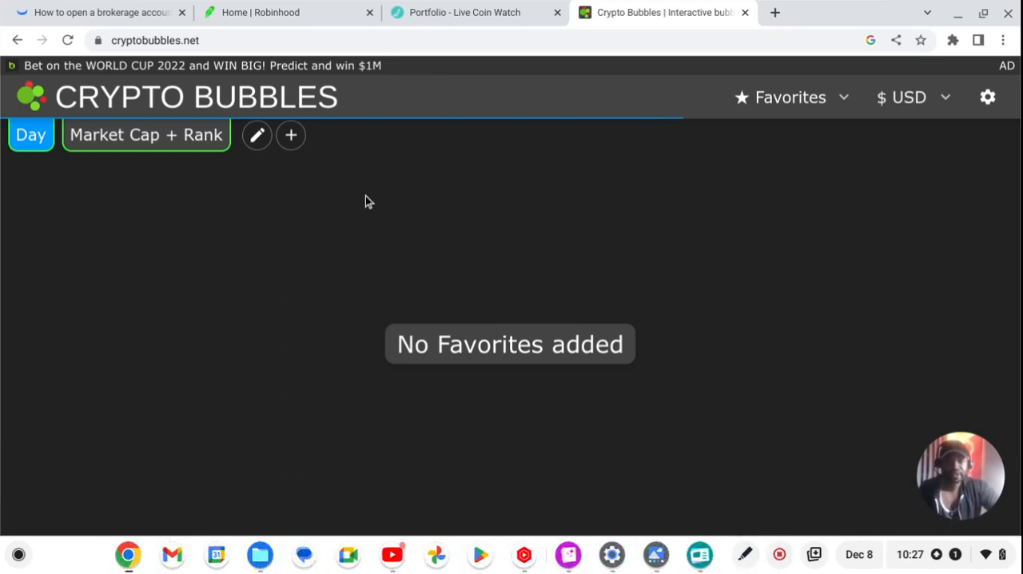
mouse_move(533, 204)
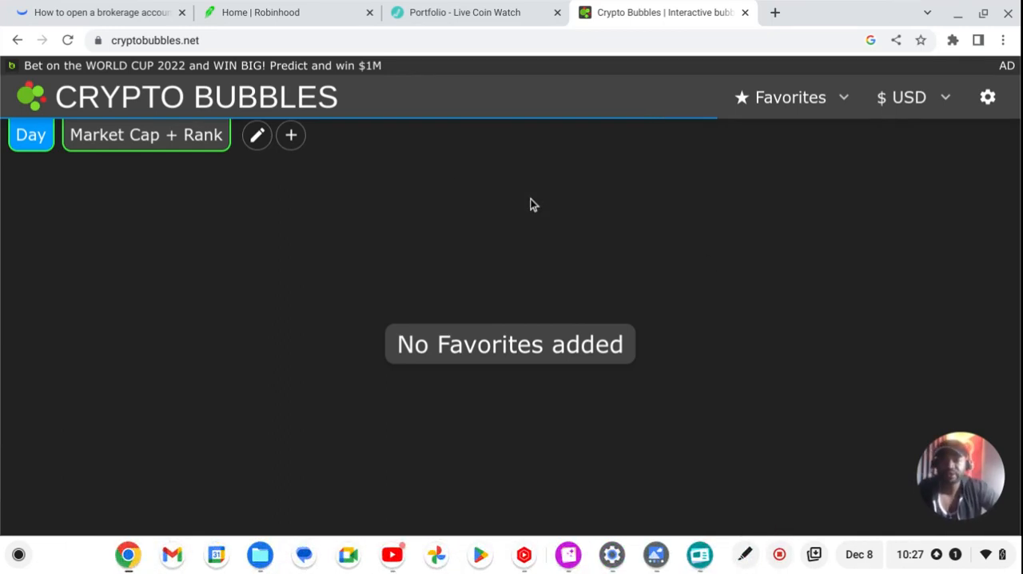
mouse_move(355, 246)
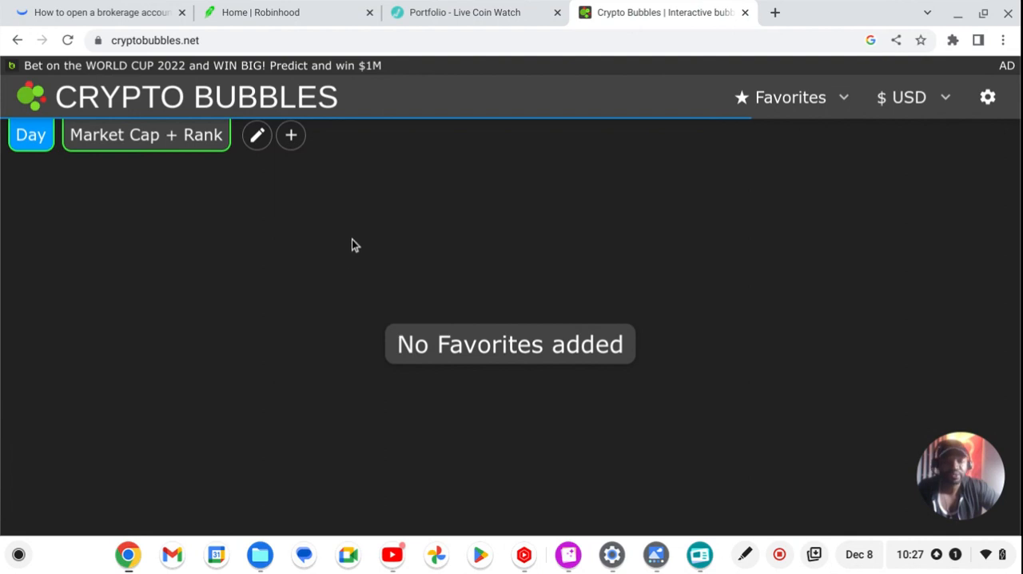
mouse_move(328, 152)
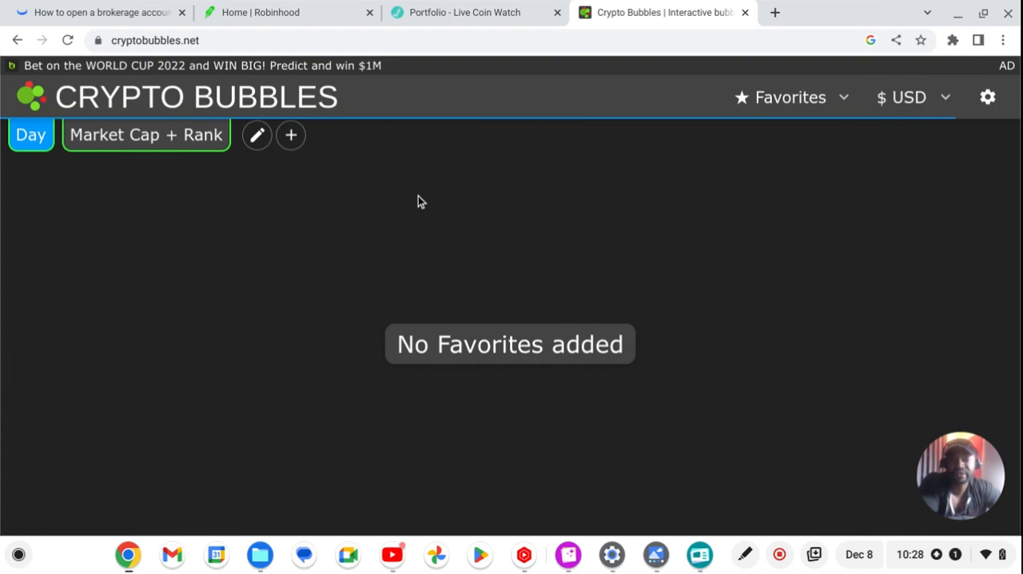
mouse_move(291, 185)
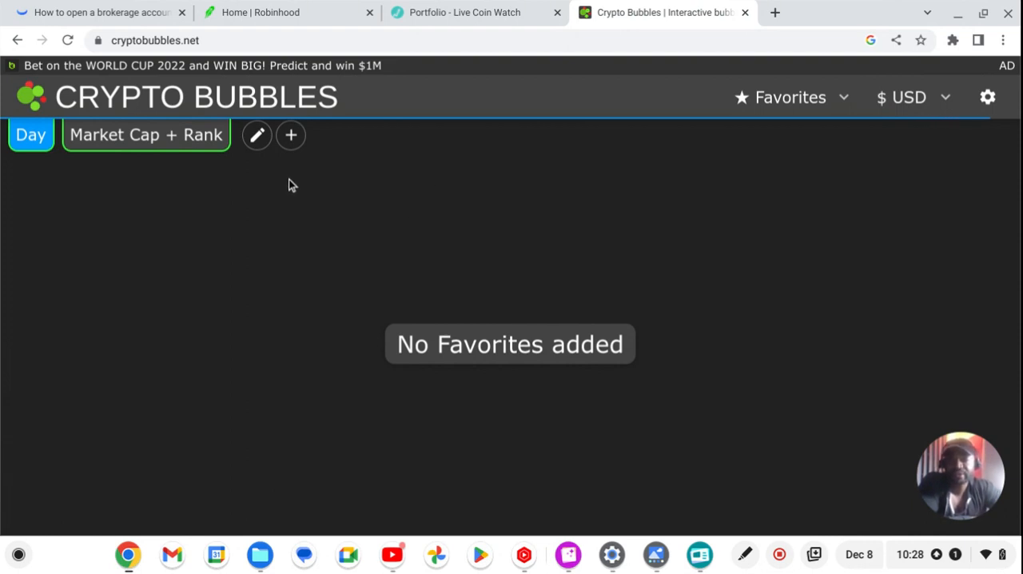
mouse_move(268, 158)
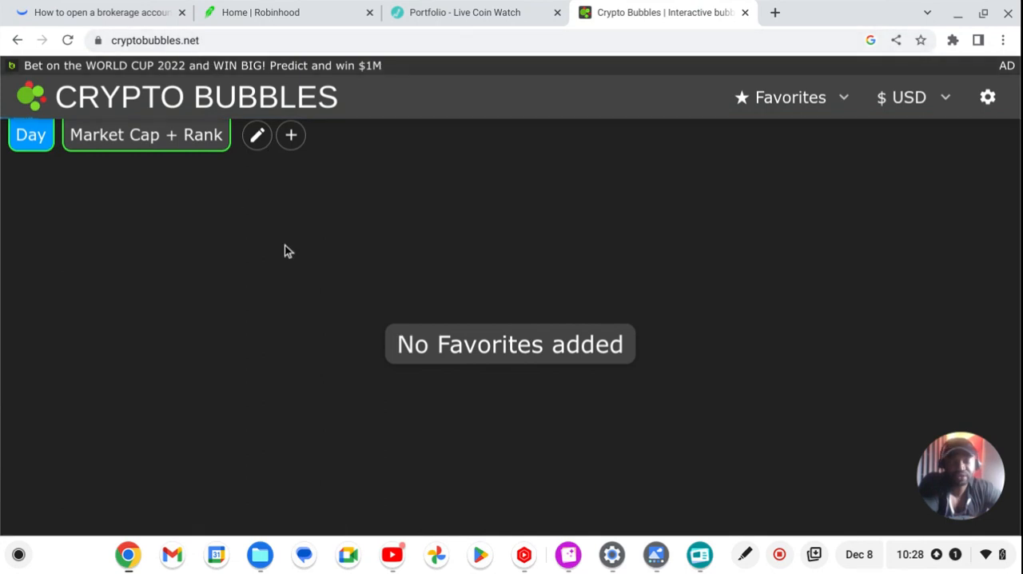
mouse_move(227, 61)
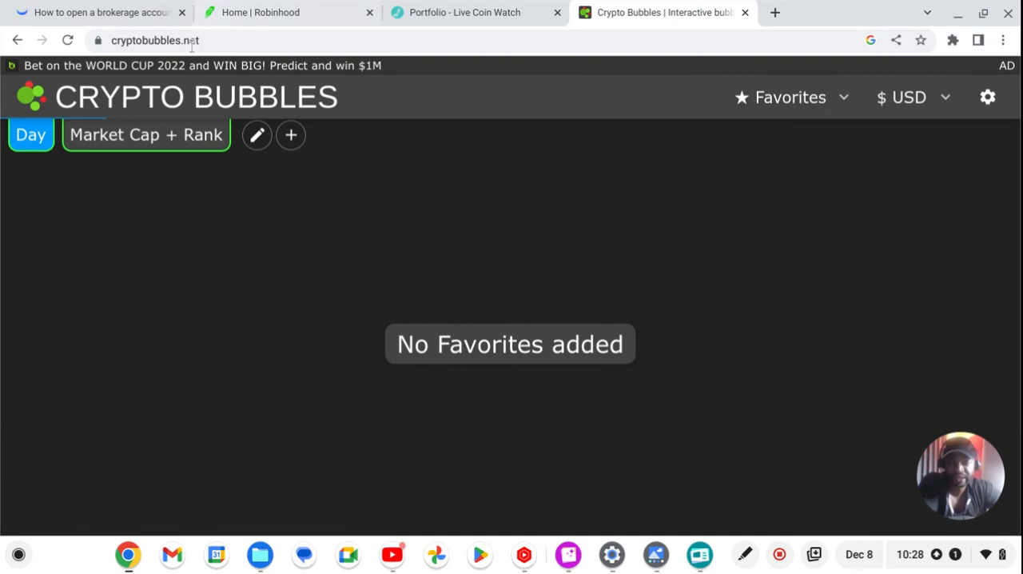
mouse_move(423, 269)
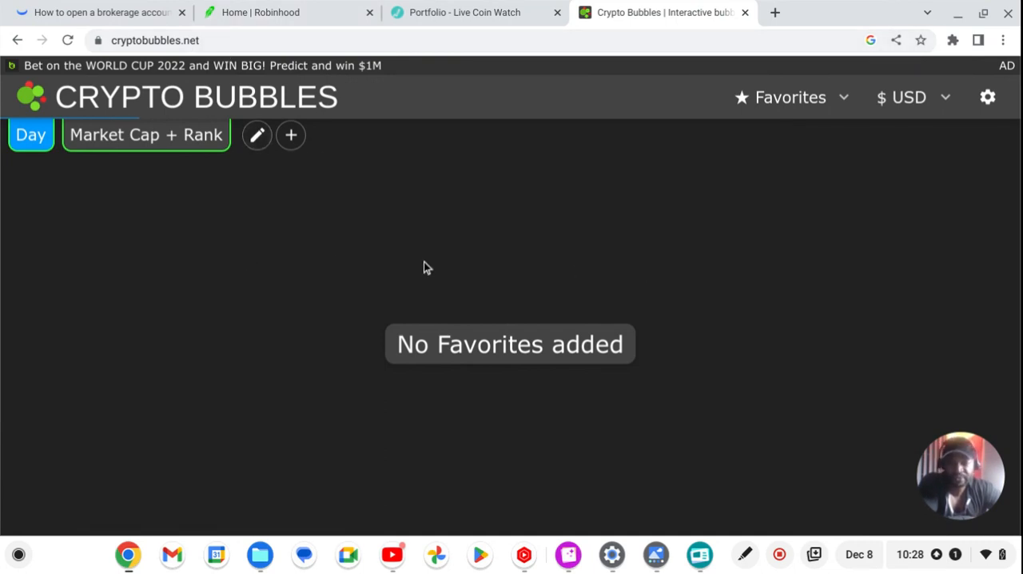
mouse_move(481, 295)
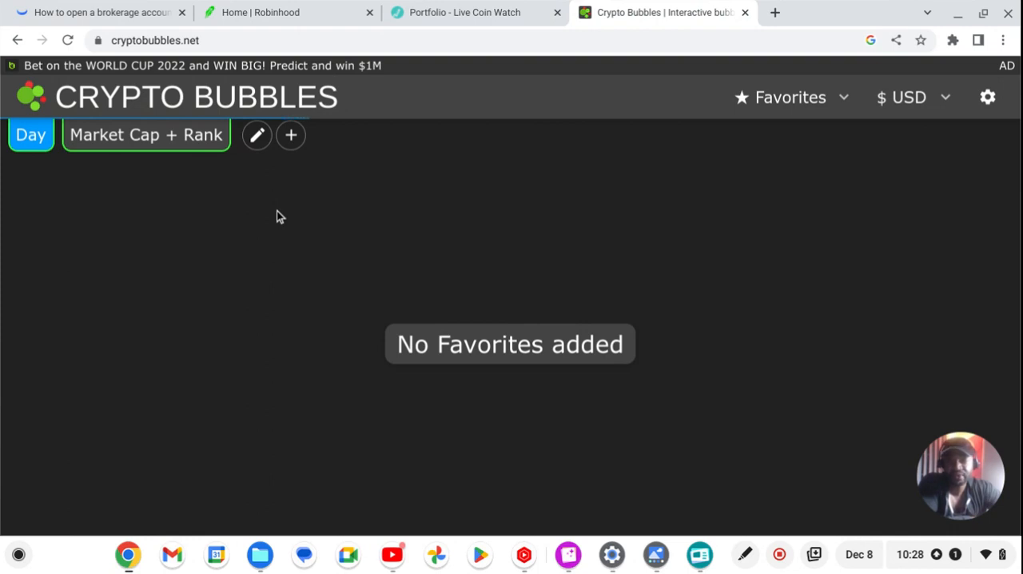
mouse_move(591, 275)
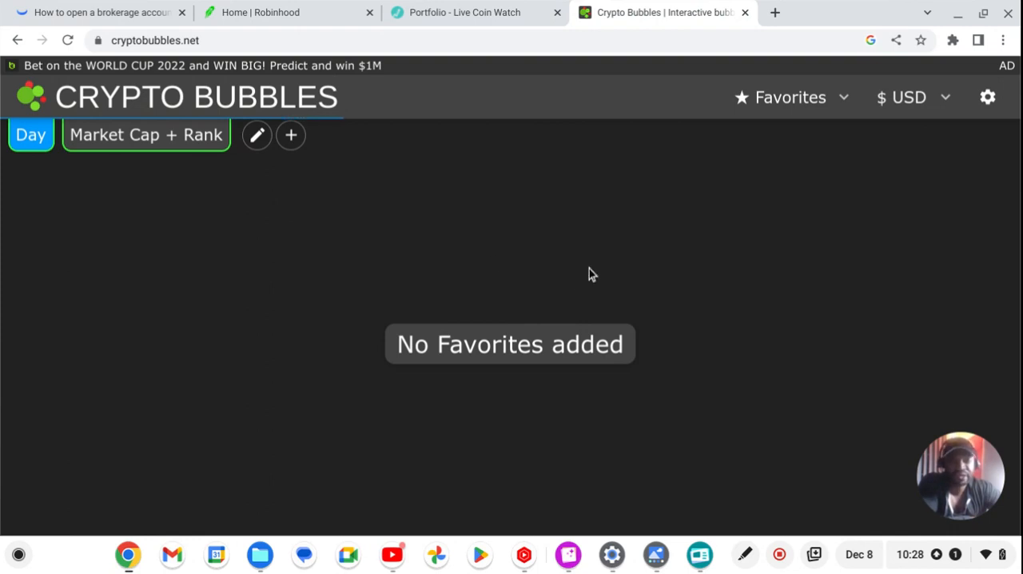
mouse_move(556, 237)
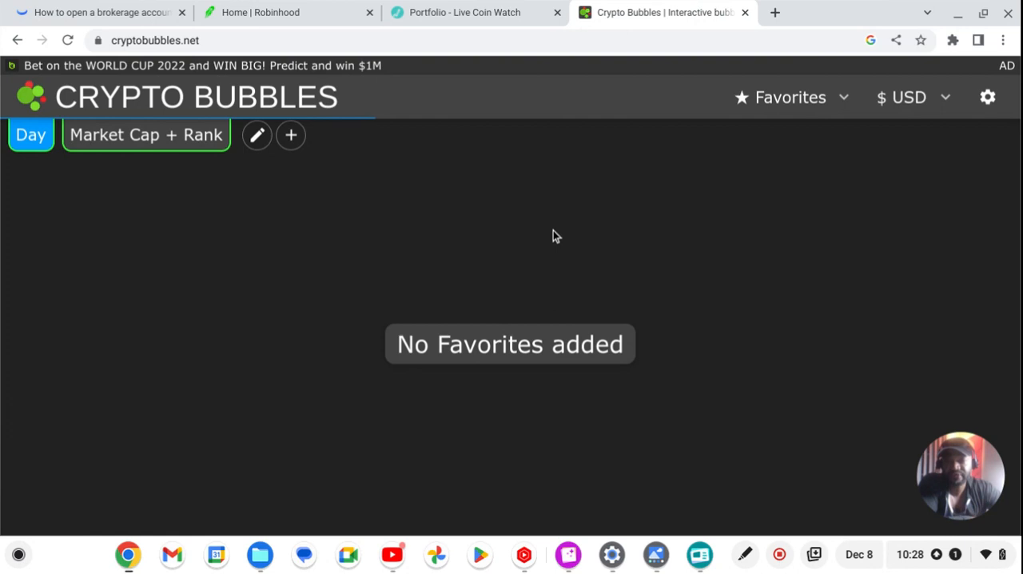
Browse the TOP 100 and TOP 1000 coin pages, then return to the Favorites page
scroll(down, 3)
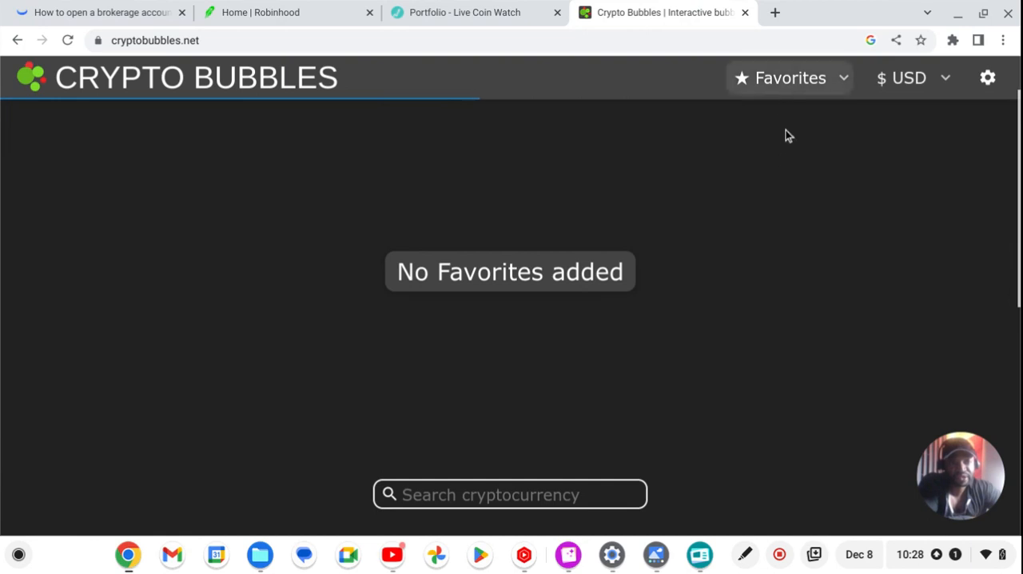
click(790, 77)
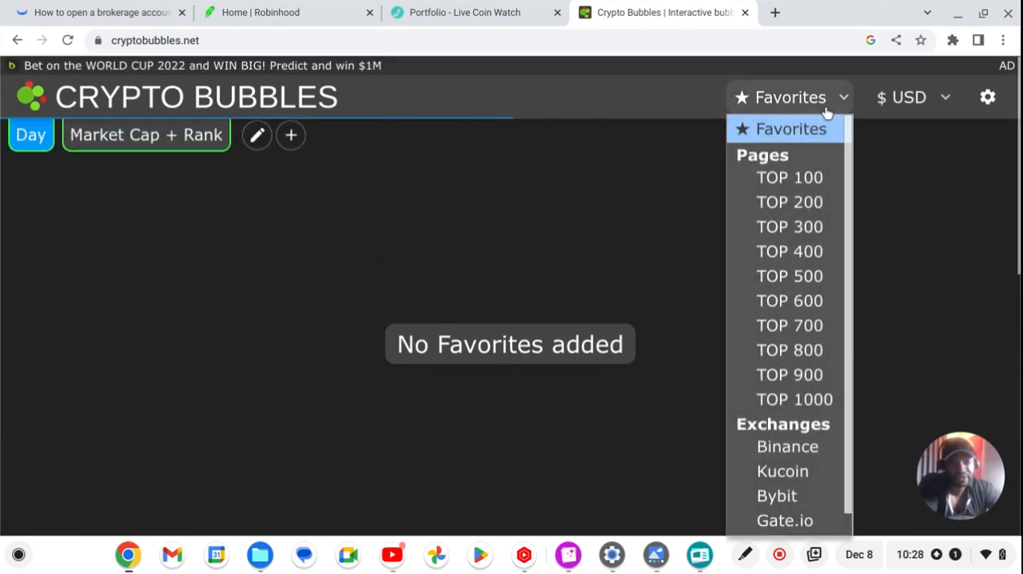
click(789, 96)
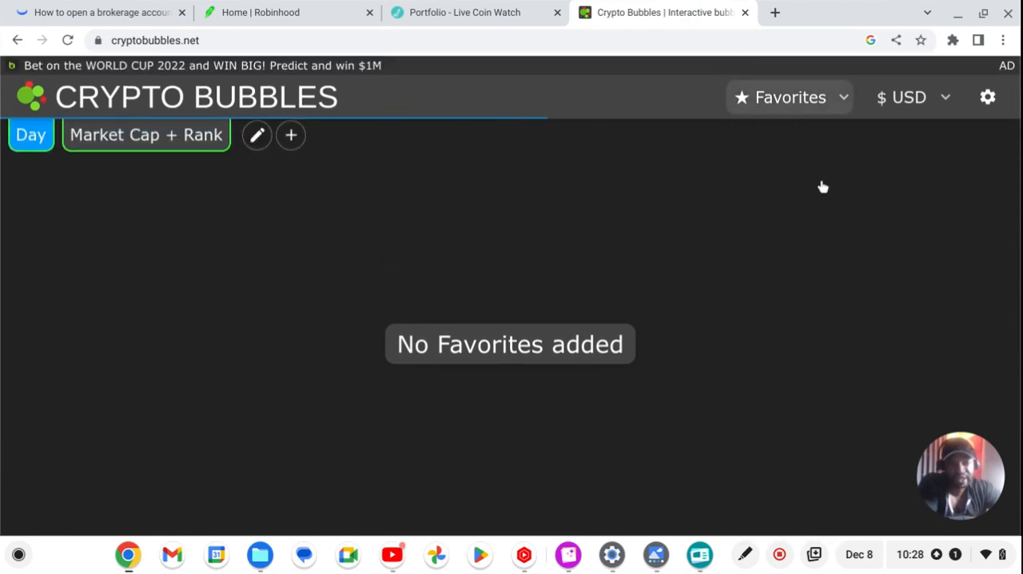
click(790, 96)
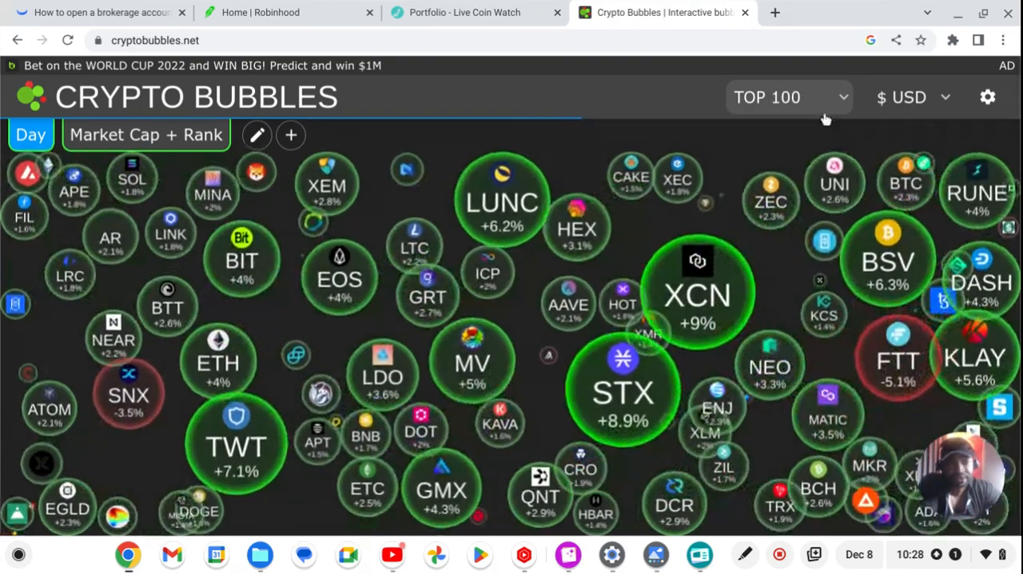
click(790, 95)
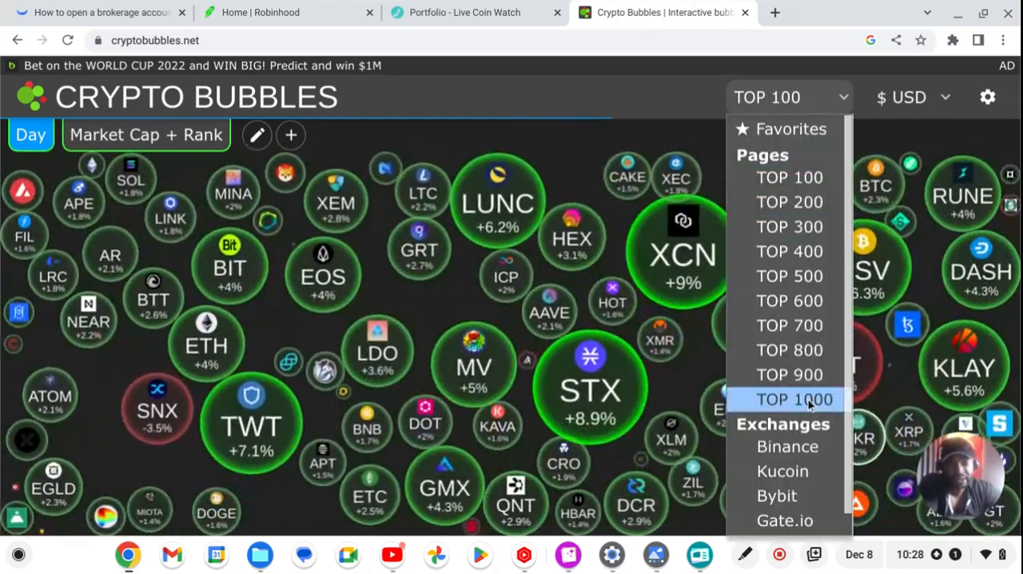
click(793, 400)
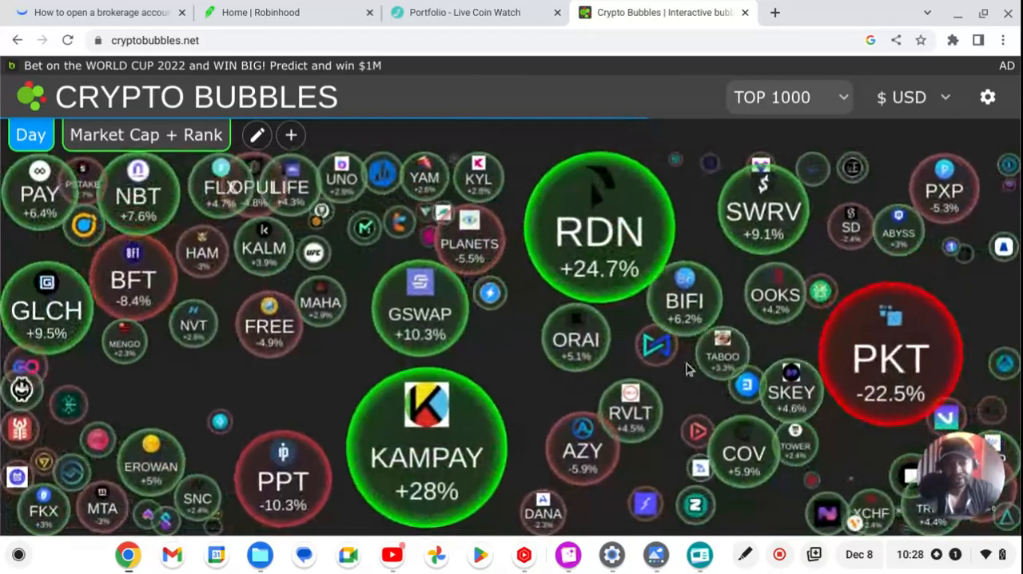
scroll(down, 3)
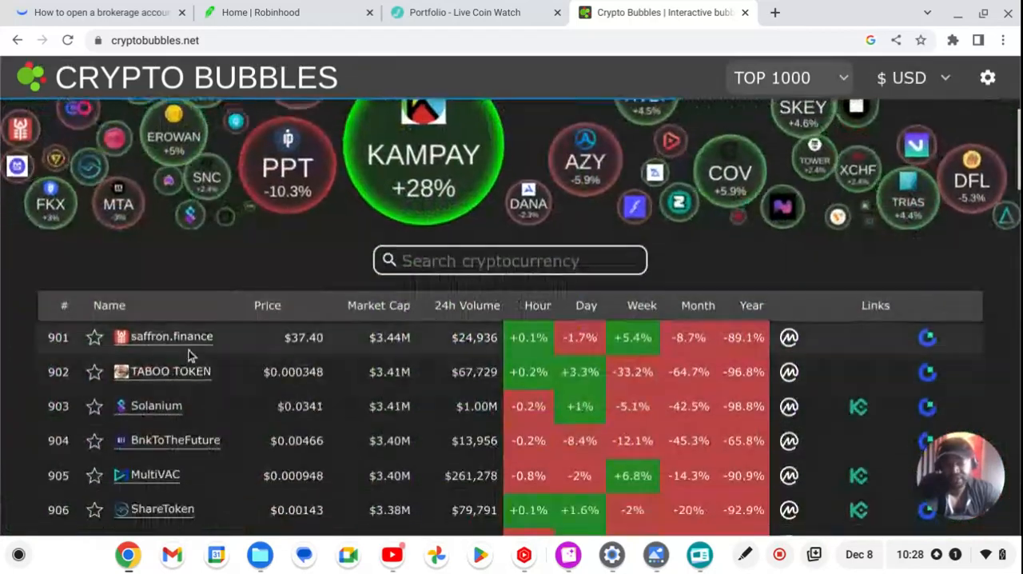
scroll(down, 3)
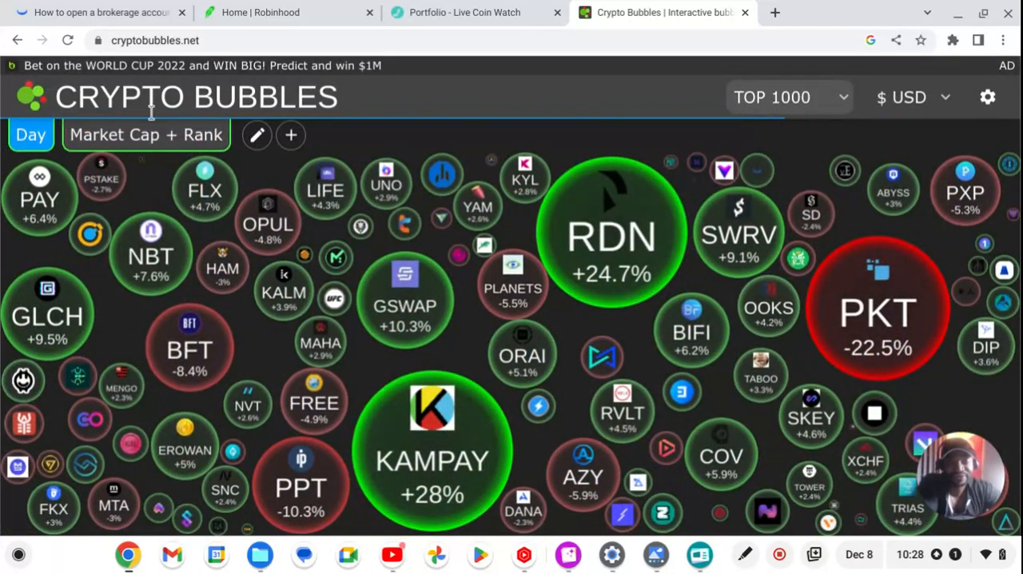
click(788, 96)
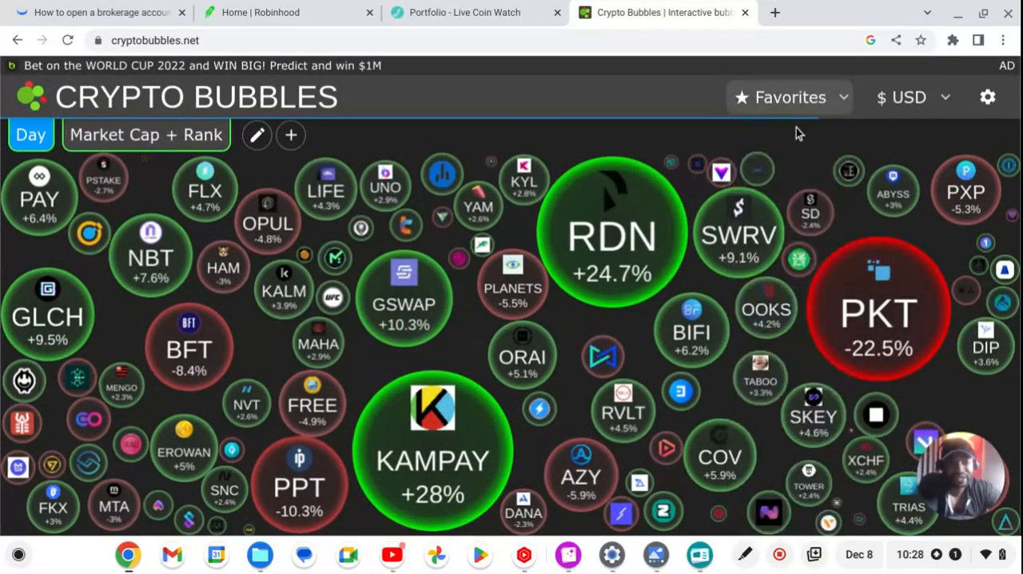
click(789, 96)
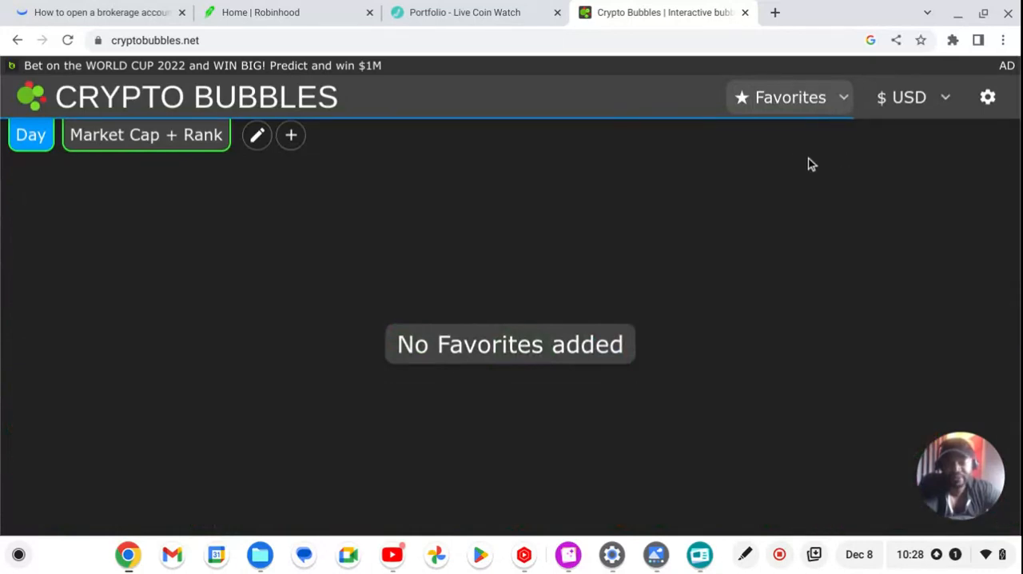
mouse_move(526, 278)
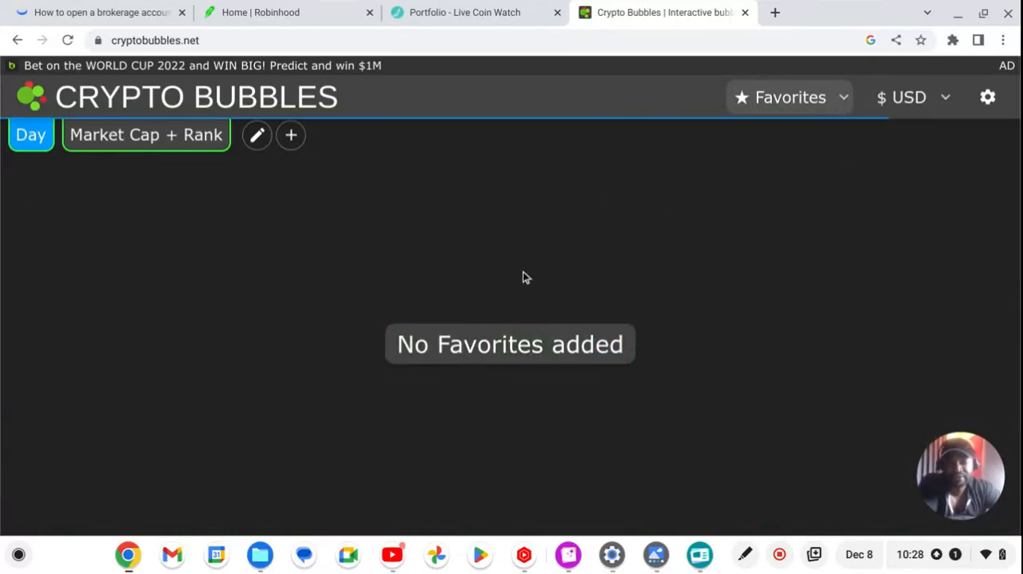
Search 'btc' and star Bitcoin so it appears as a favorite bubble
scroll(down, 3)
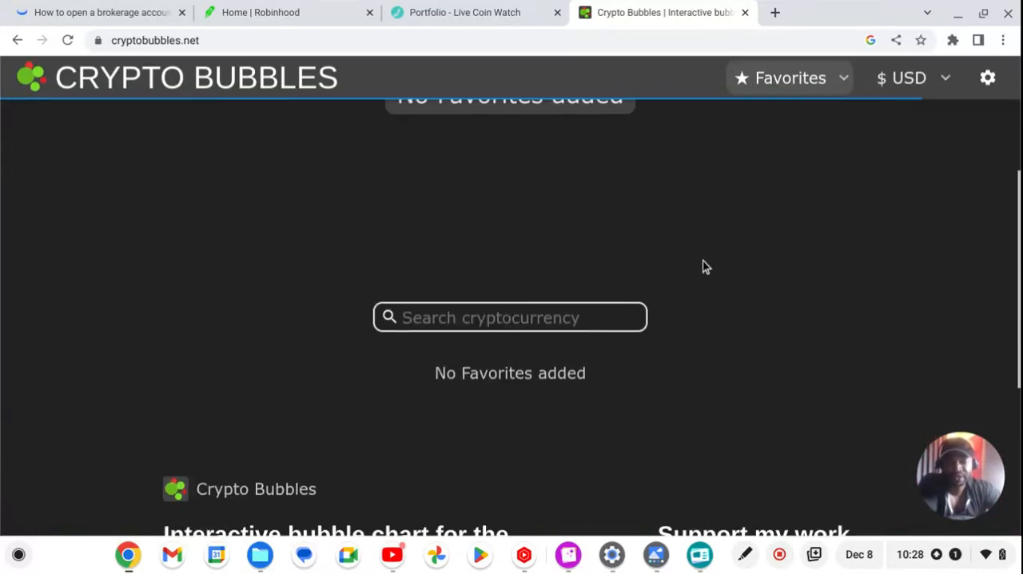
click(510, 316)
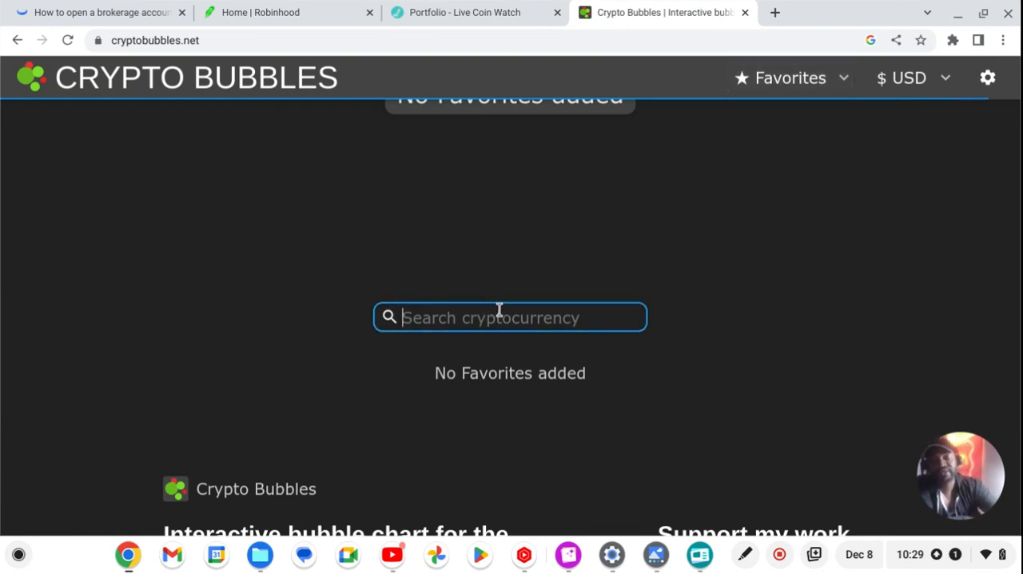
text(btc)
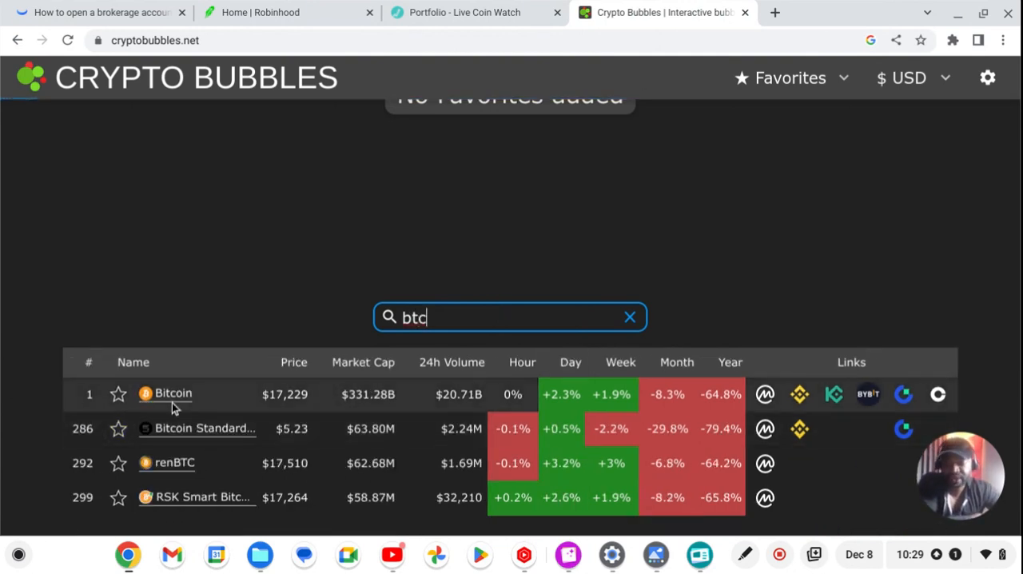
scroll(down, 3)
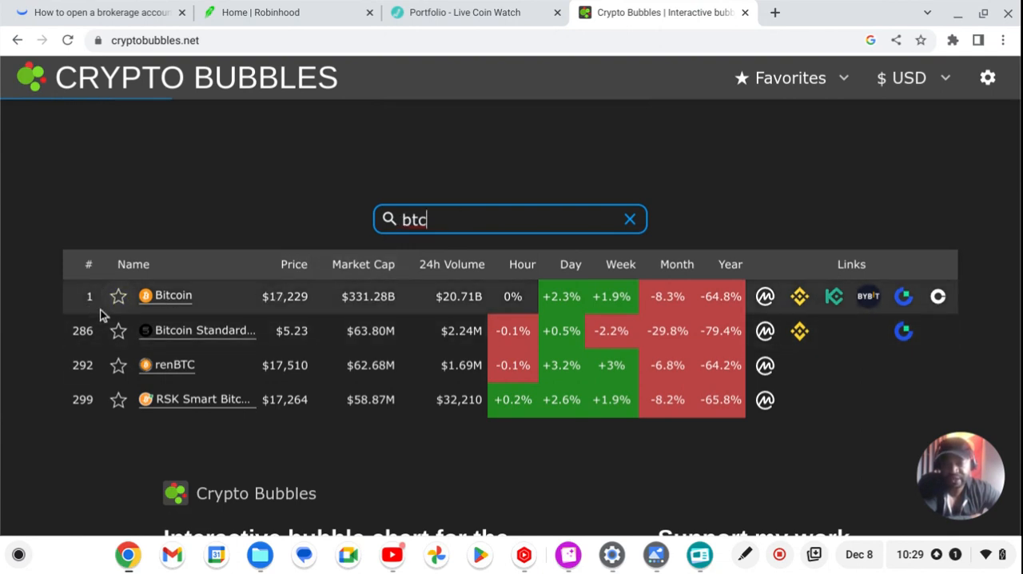
mouse_move(118, 295)
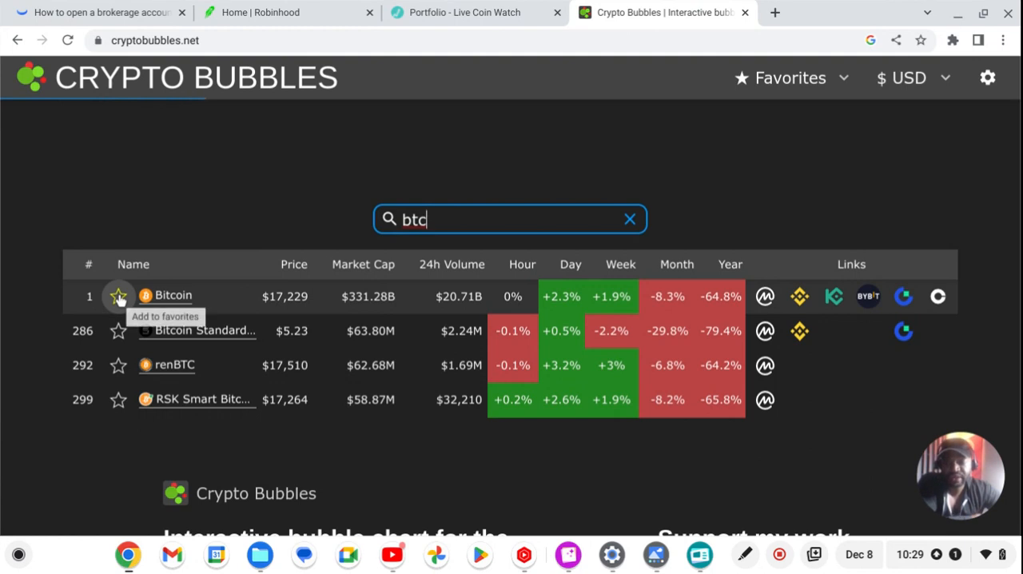
click(118, 296)
text(et)
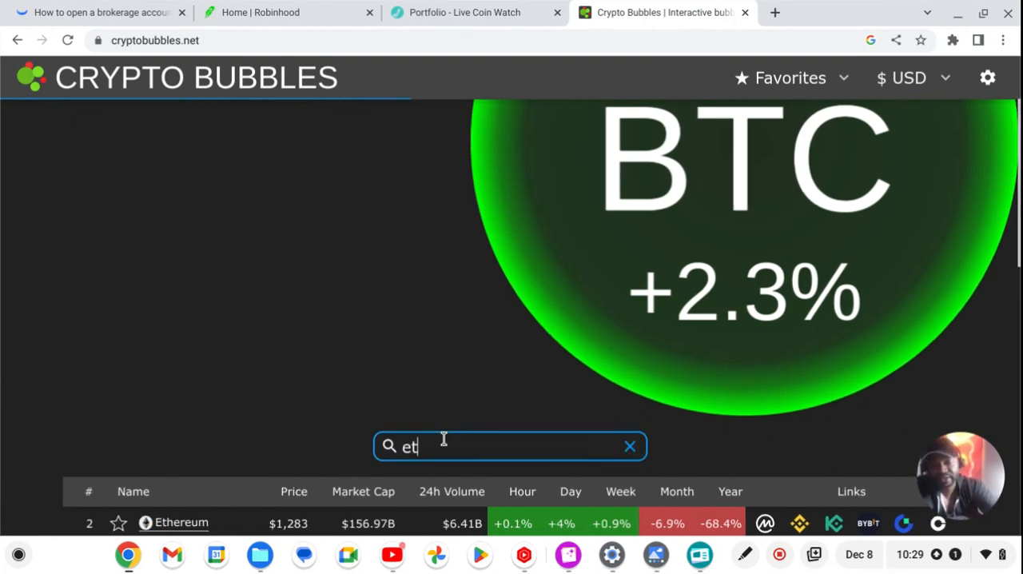
Search 'eth' so Ethereum can be starred as a favorite alongside BTC
text(h)
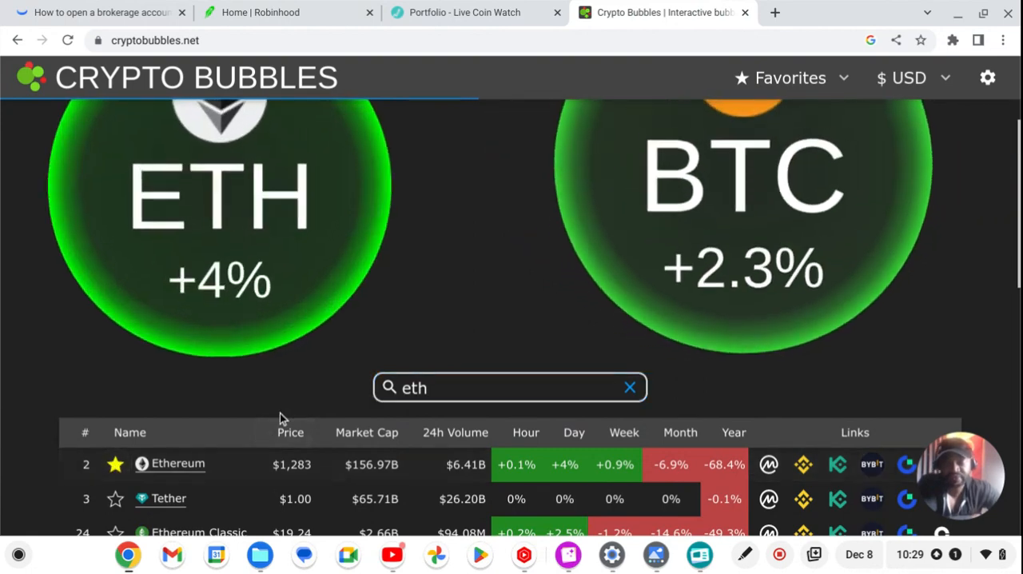
scroll(down, 3)
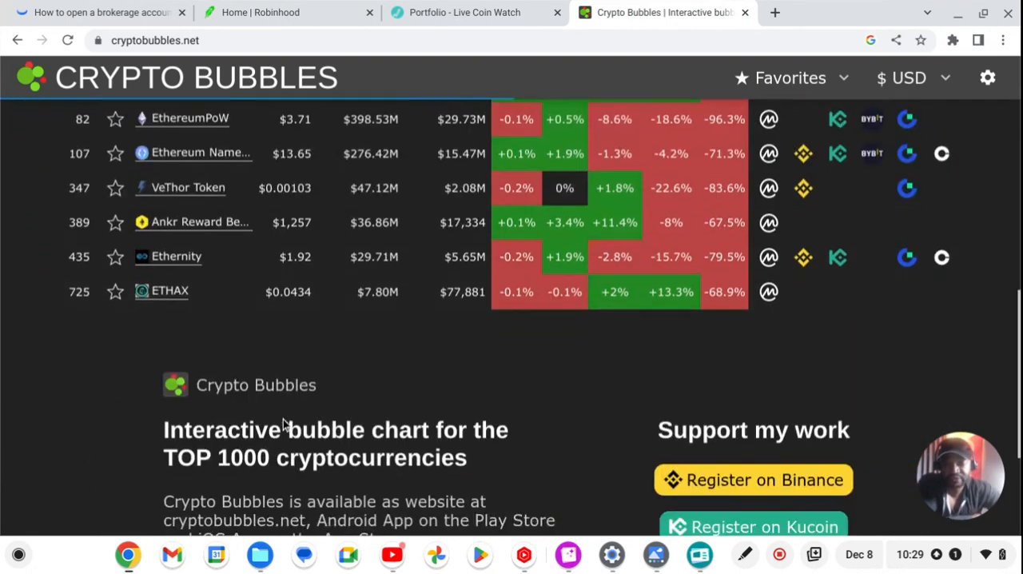
scroll(up, 3)
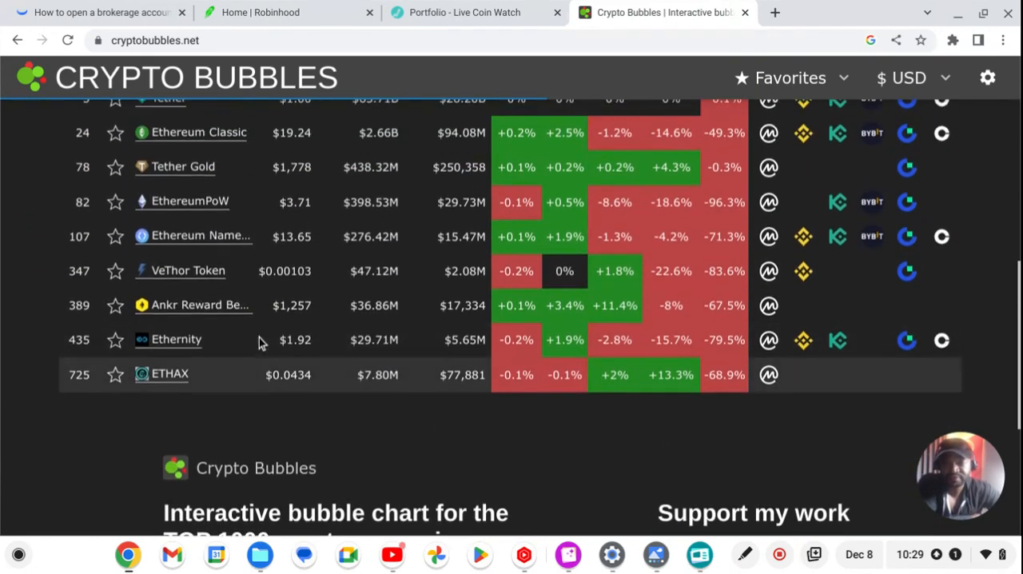
text(eth)
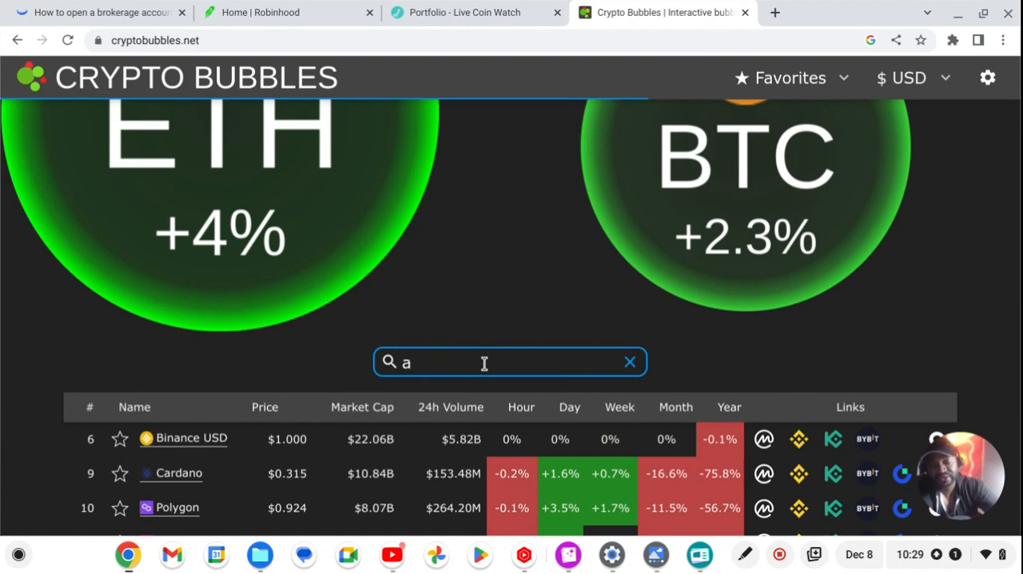
Search 'amp' and star Amp as a favorite, then clear the search
text(mp)
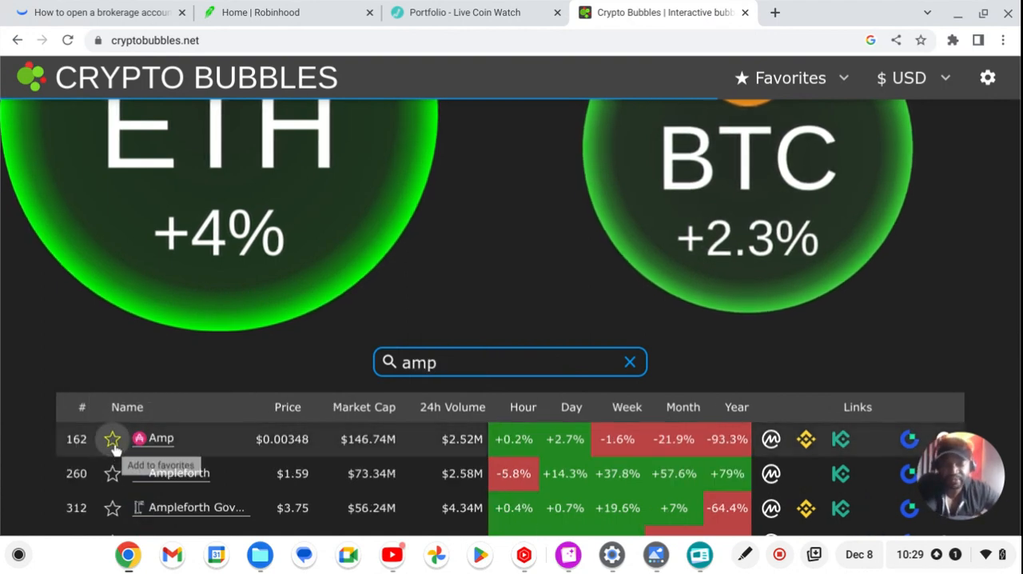
click(112, 438)
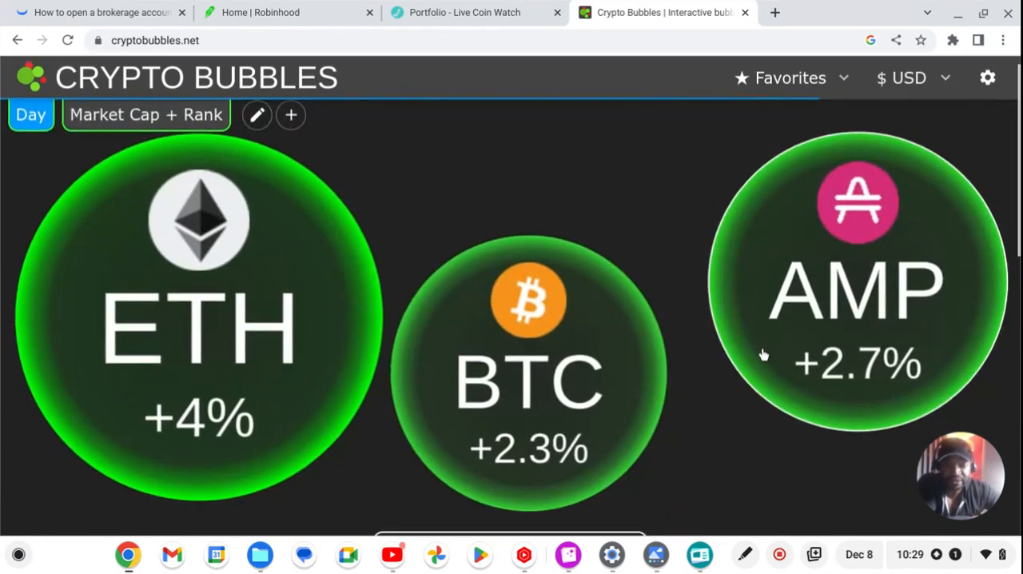
text(amp)
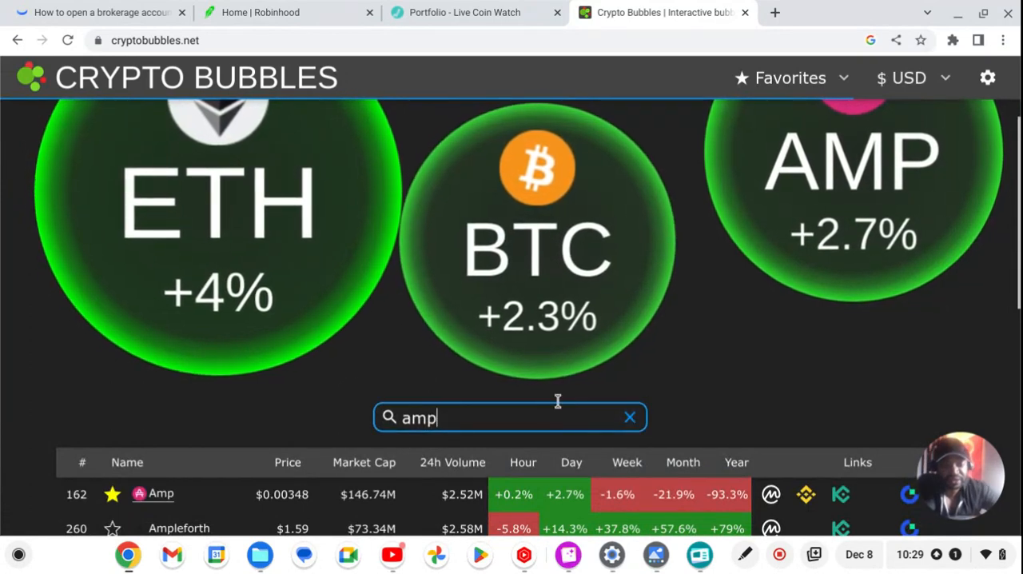
click(629, 415)
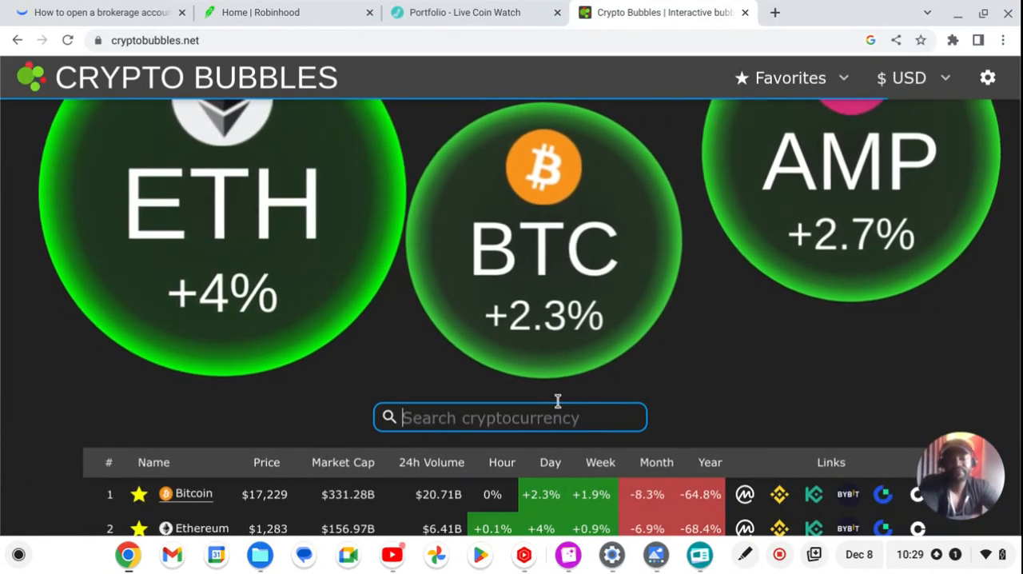
Search 'xrp' and star XRP so ETH, BTC, AMP and XRP bubbles all show
text(xrp)
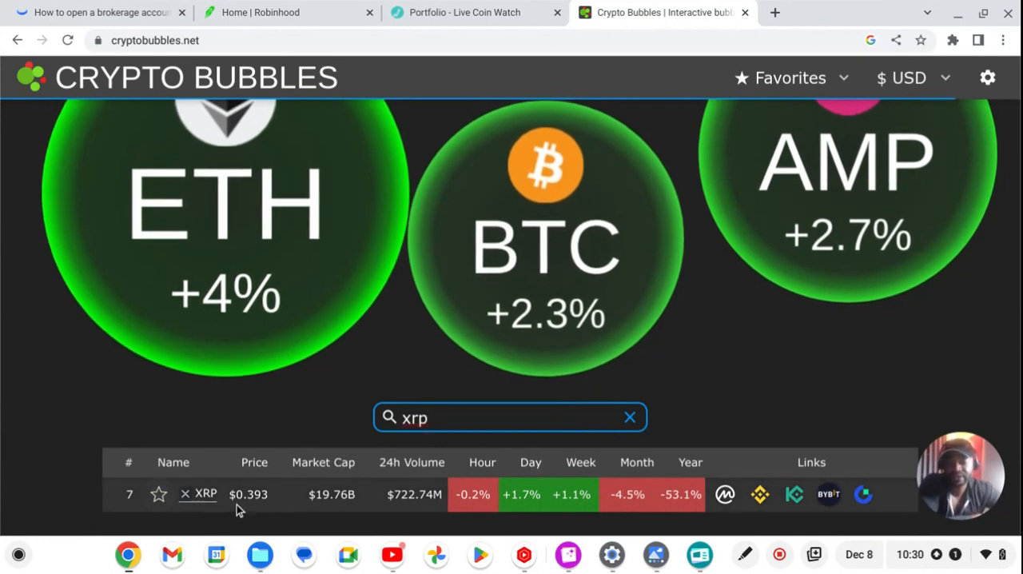
click(158, 494)
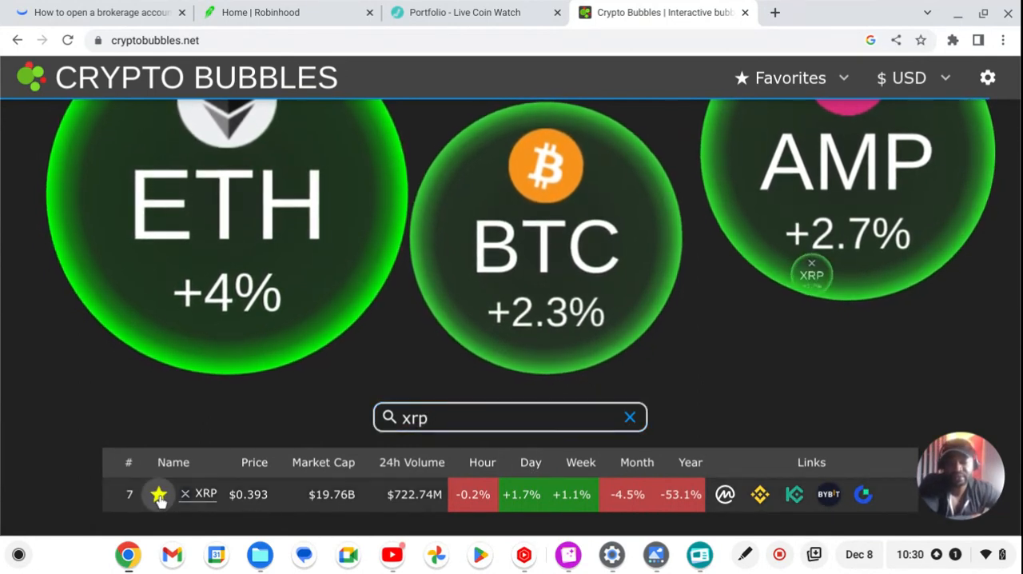
scroll(down, 3)
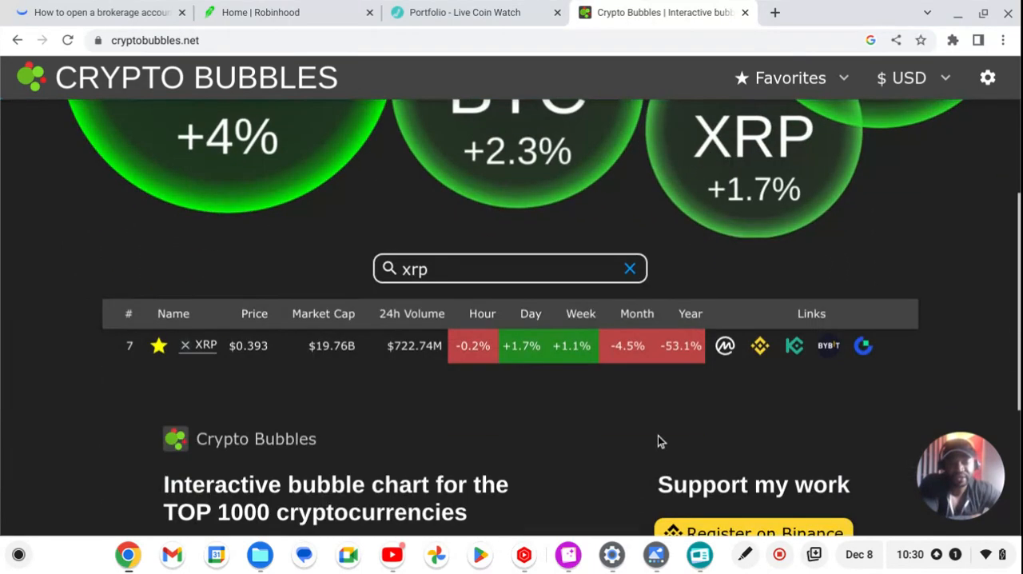
scroll(down, 3)
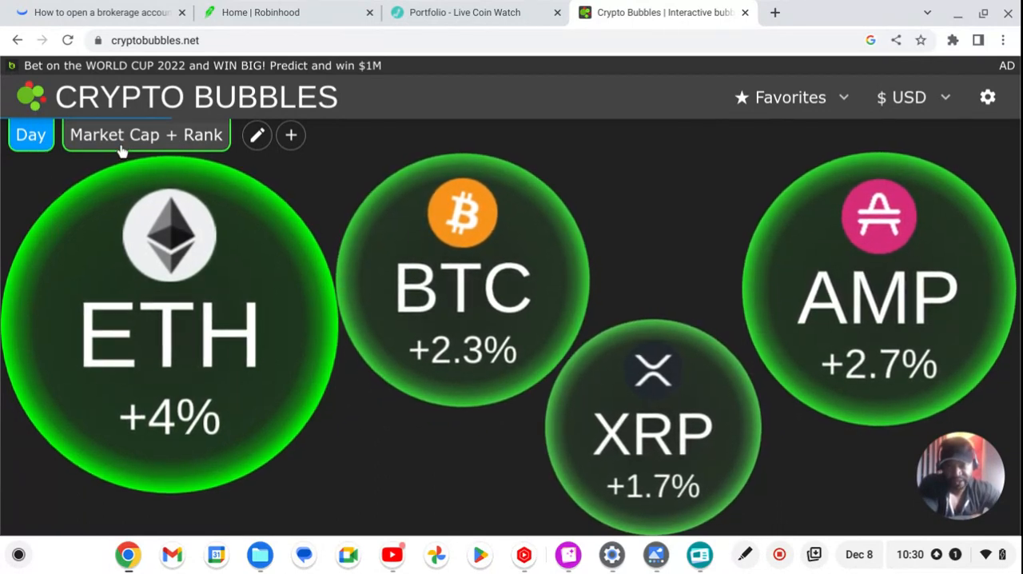
click(147, 134)
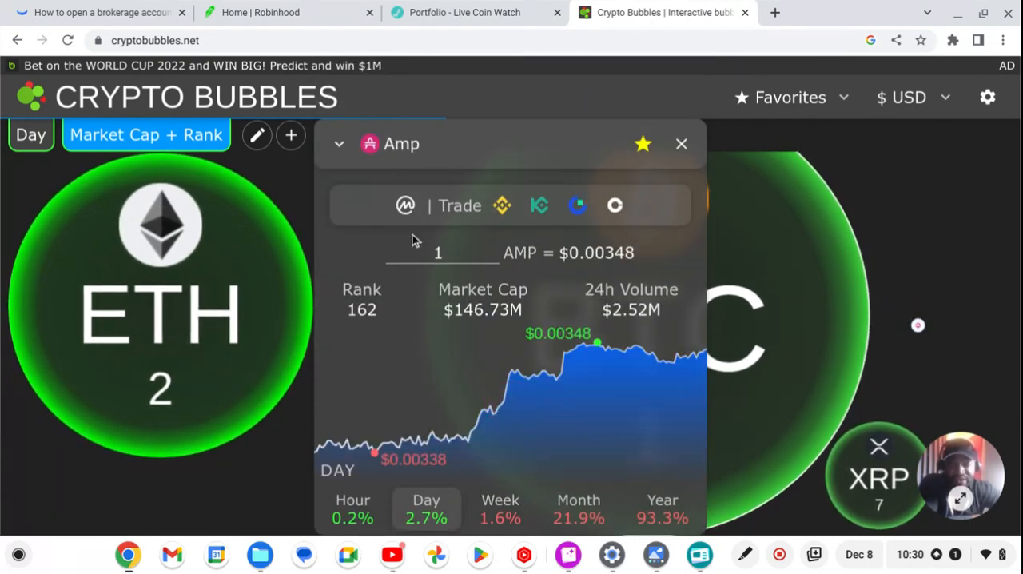
mouse_move(681, 144)
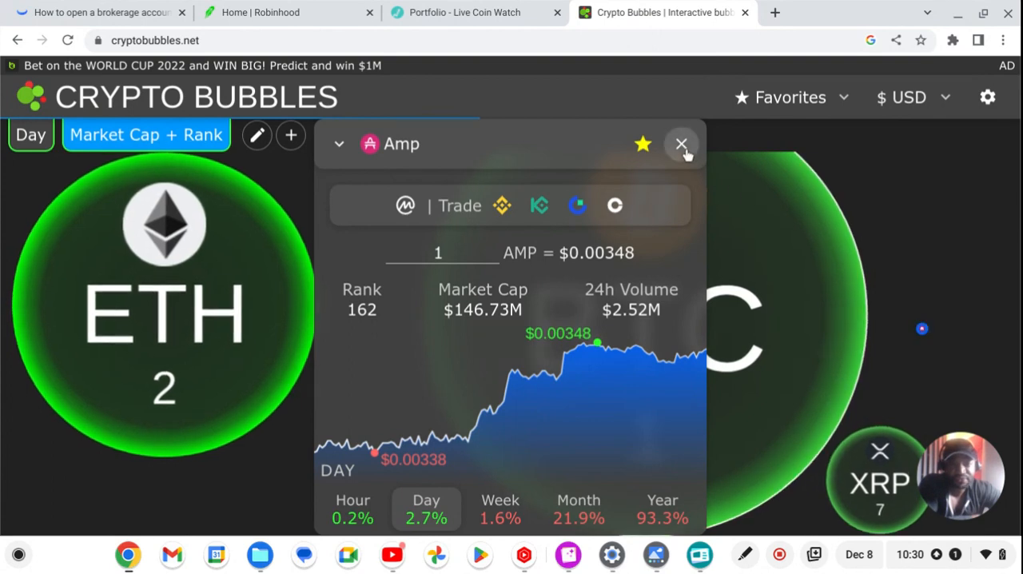
mouse_move(681, 144)
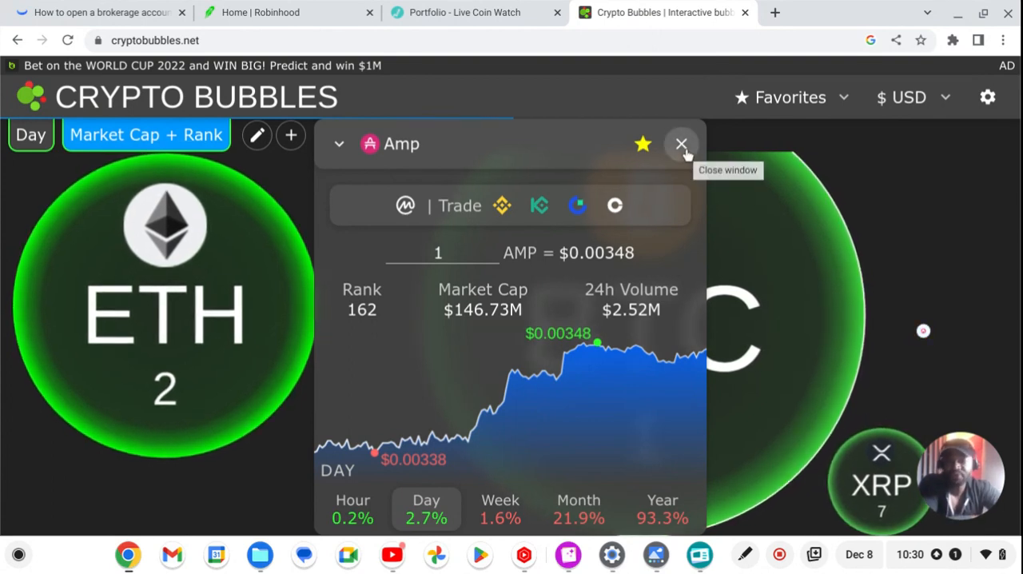
click(681, 144)
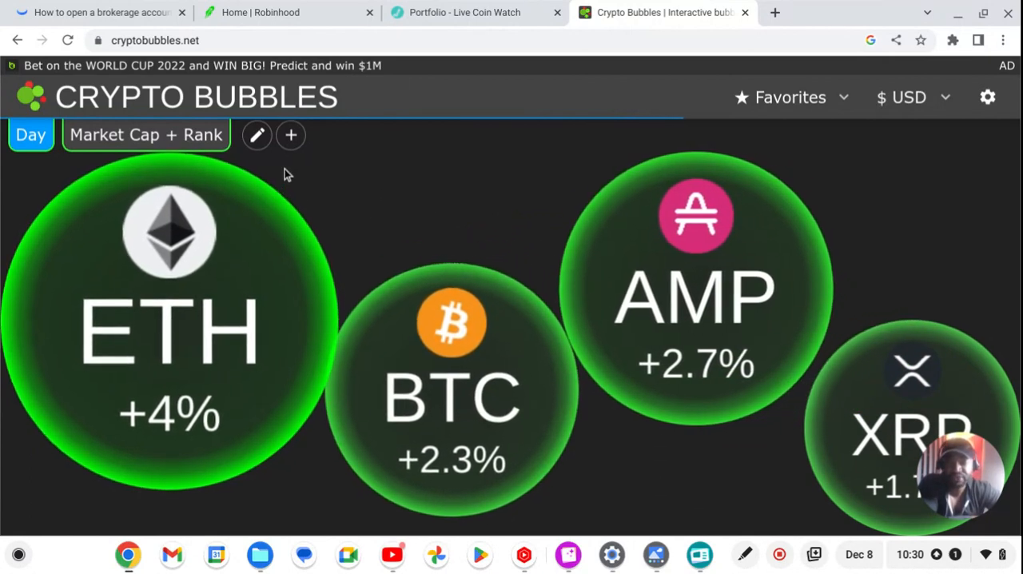
mouse_move(258, 135)
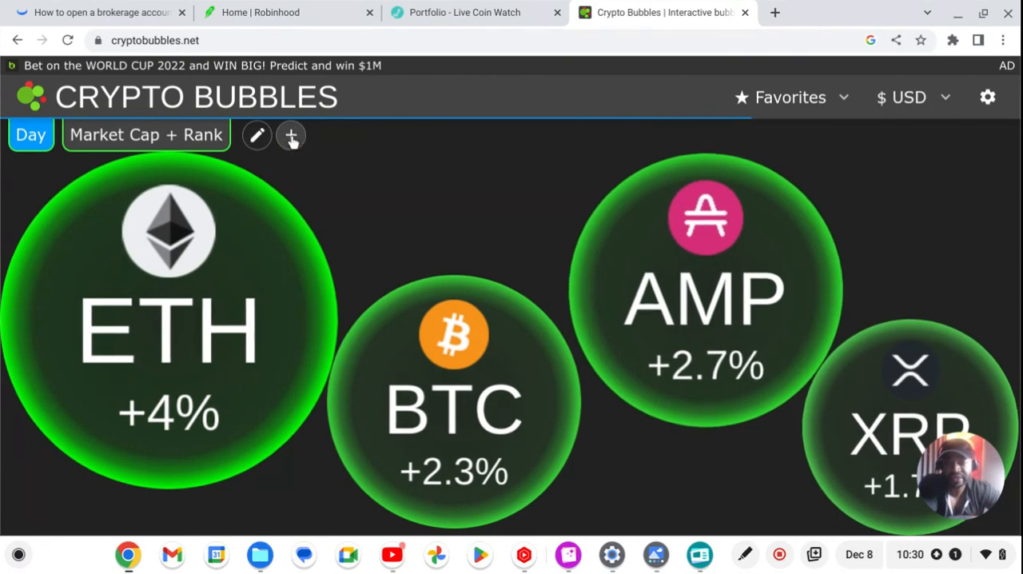
Create a Day + Price view with Price as the bubble content and close the editor
click(291, 134)
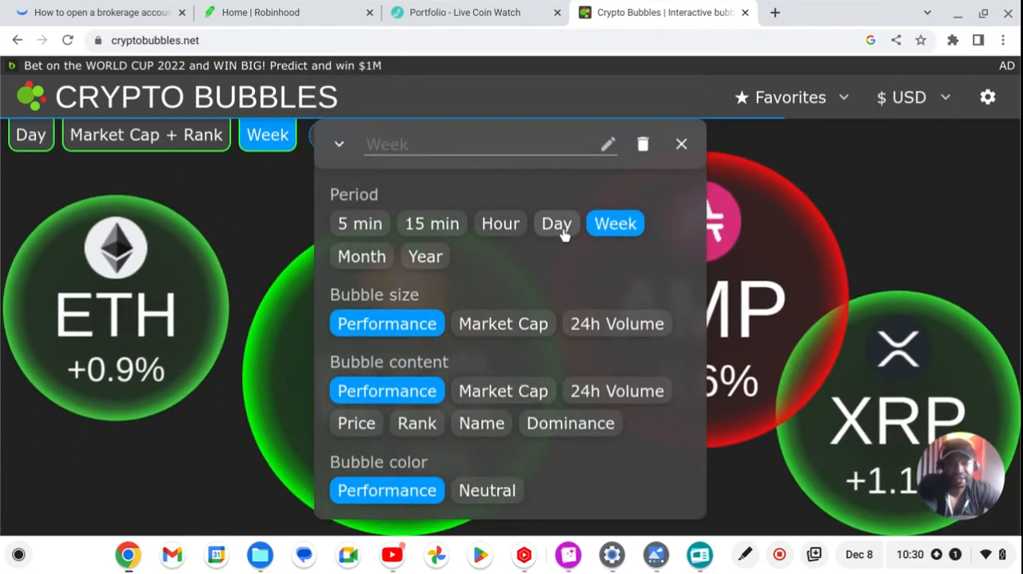
click(556, 223)
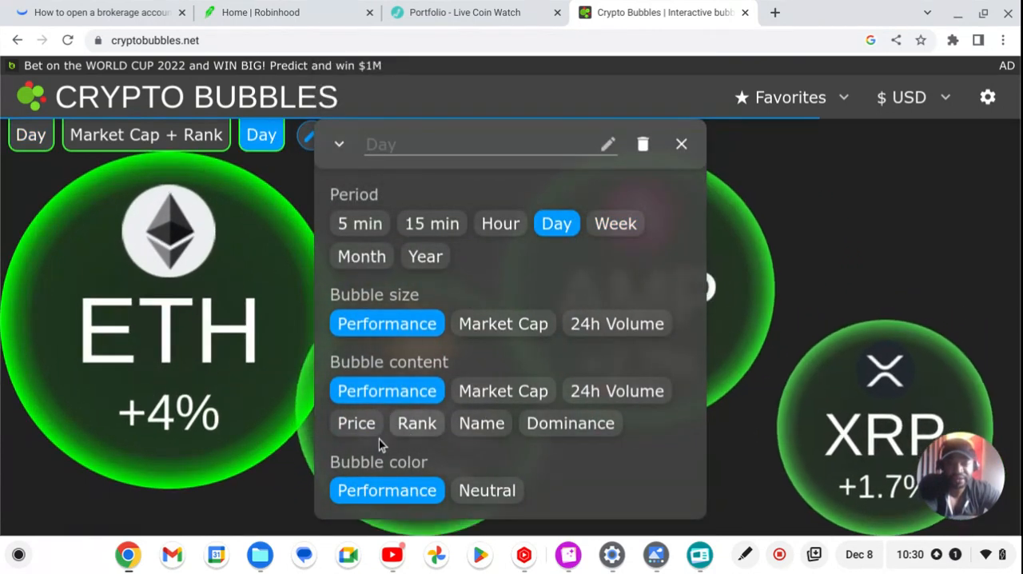
click(355, 422)
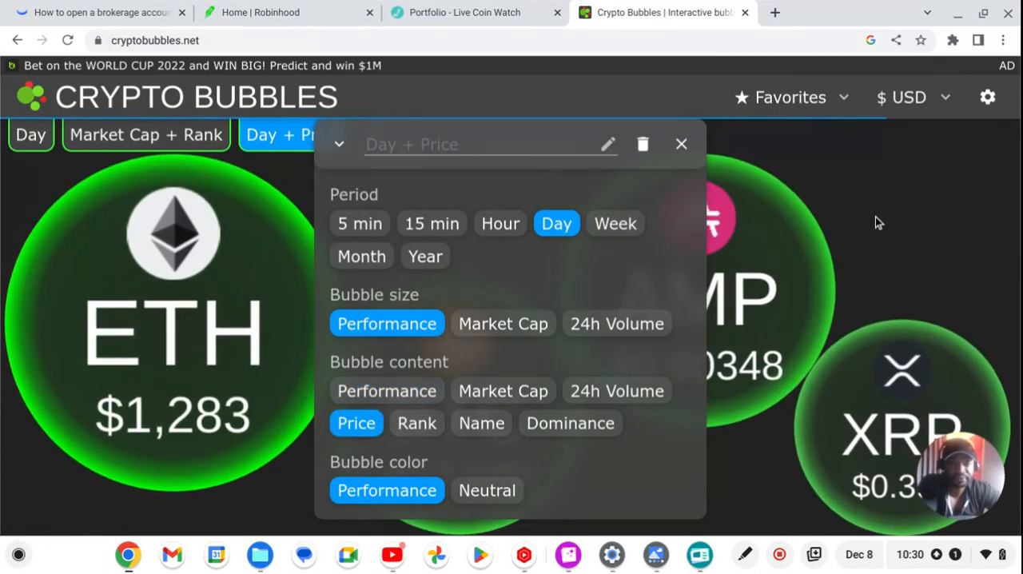
click(681, 144)
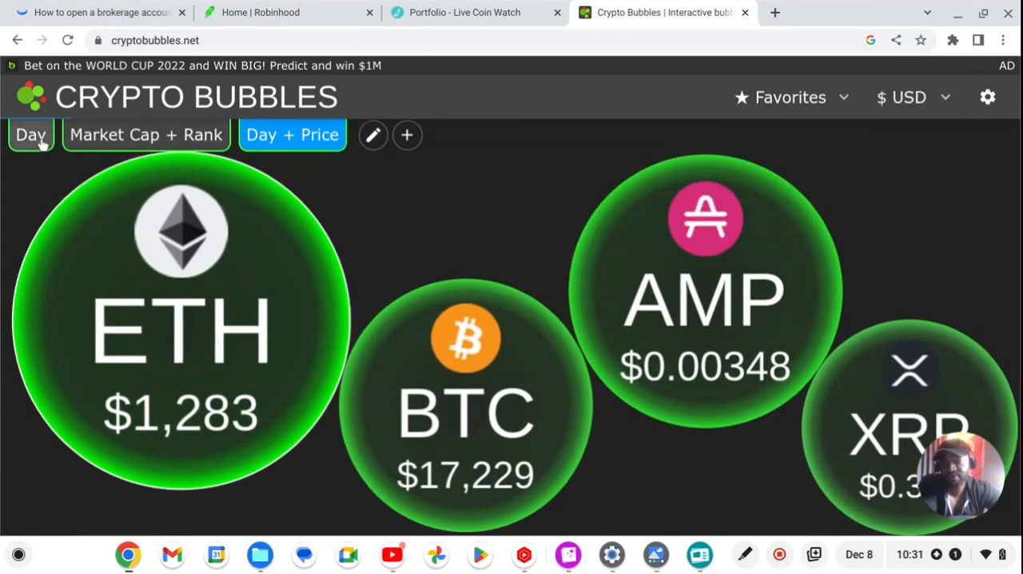
click(30, 135)
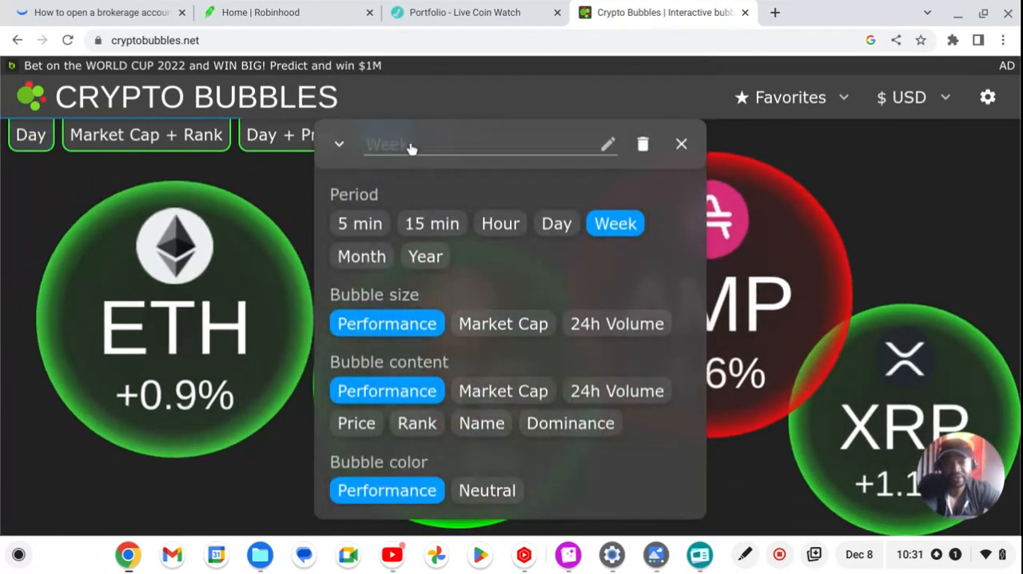
Create a Day + Dominance view with Day period and Dominance bubble content
click(556, 223)
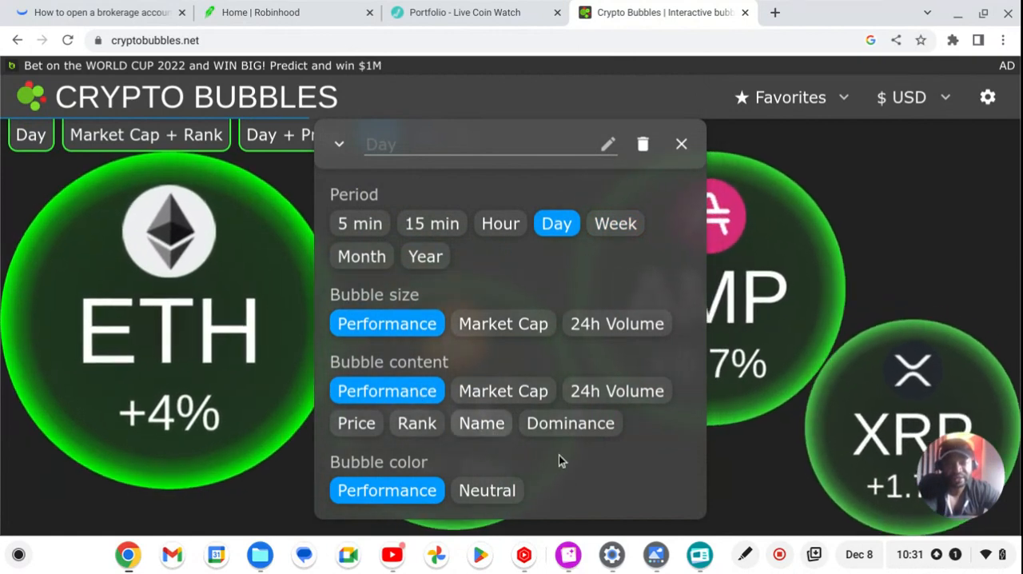
click(569, 422)
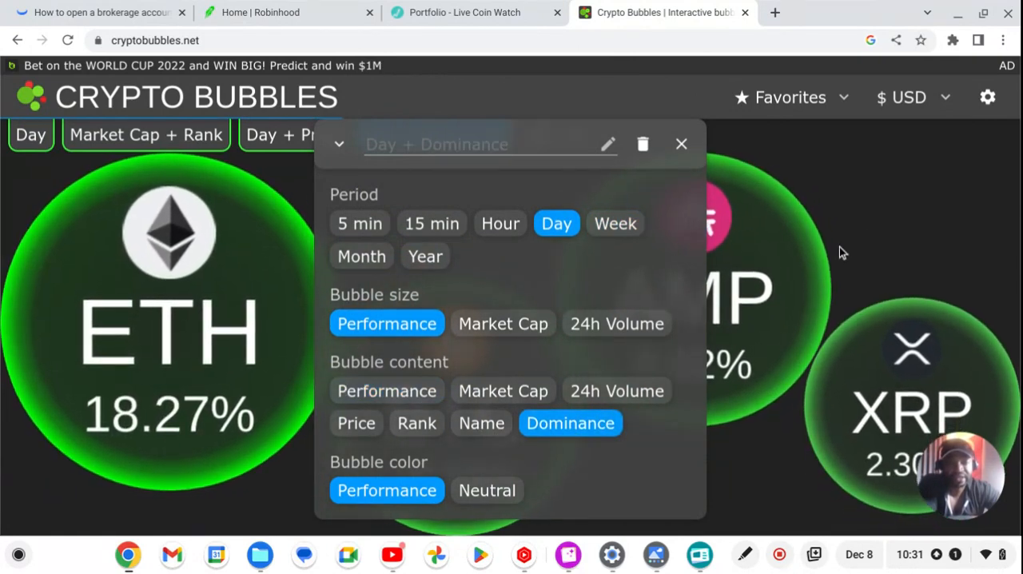
click(681, 143)
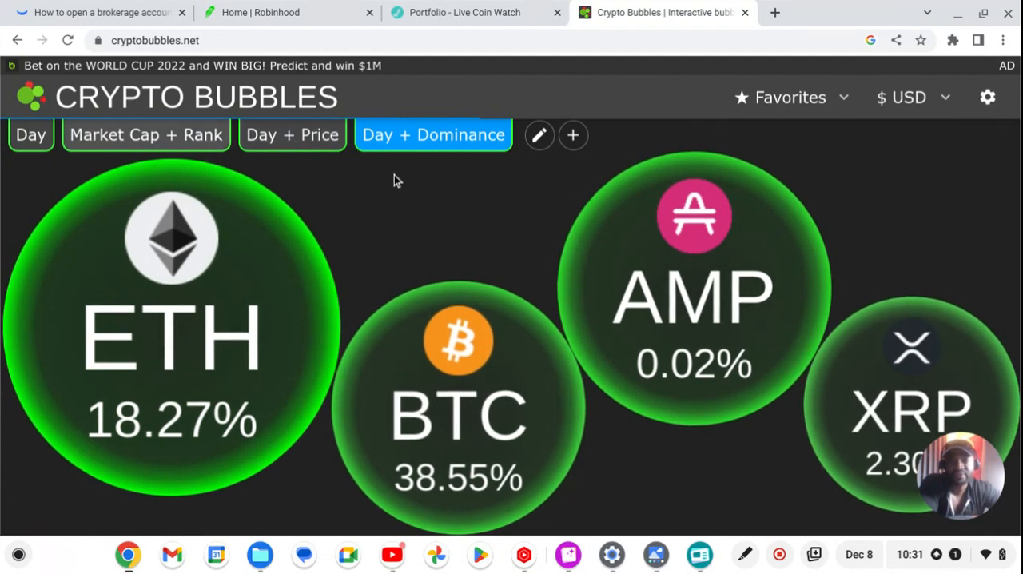
click(539, 134)
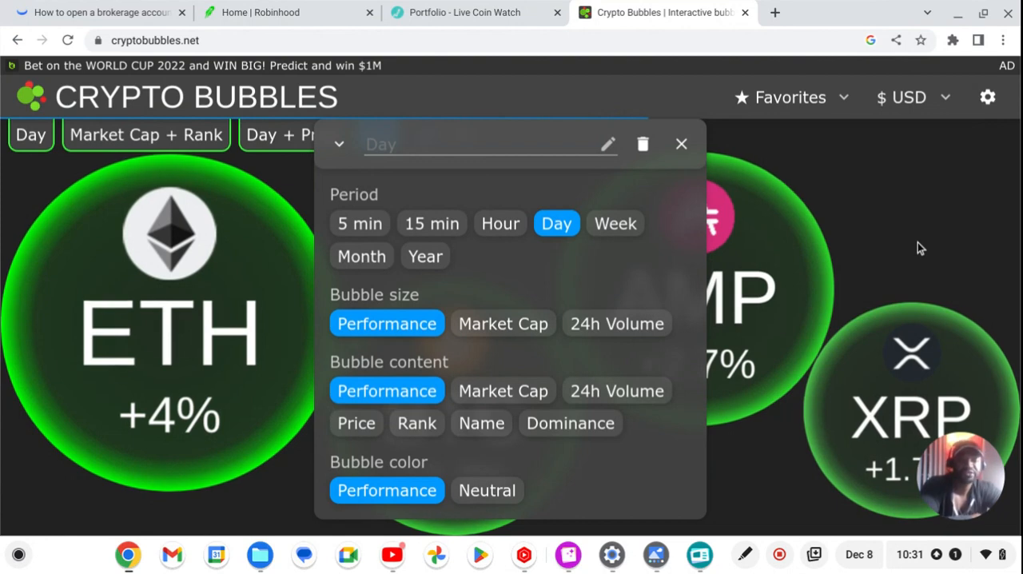
mouse_move(914, 225)
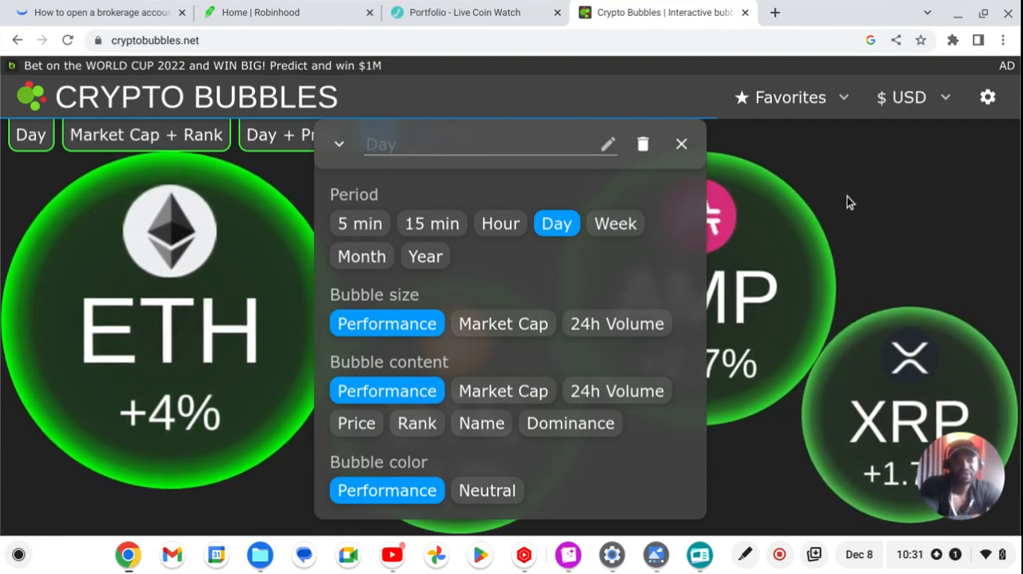
mouse_move(615, 200)
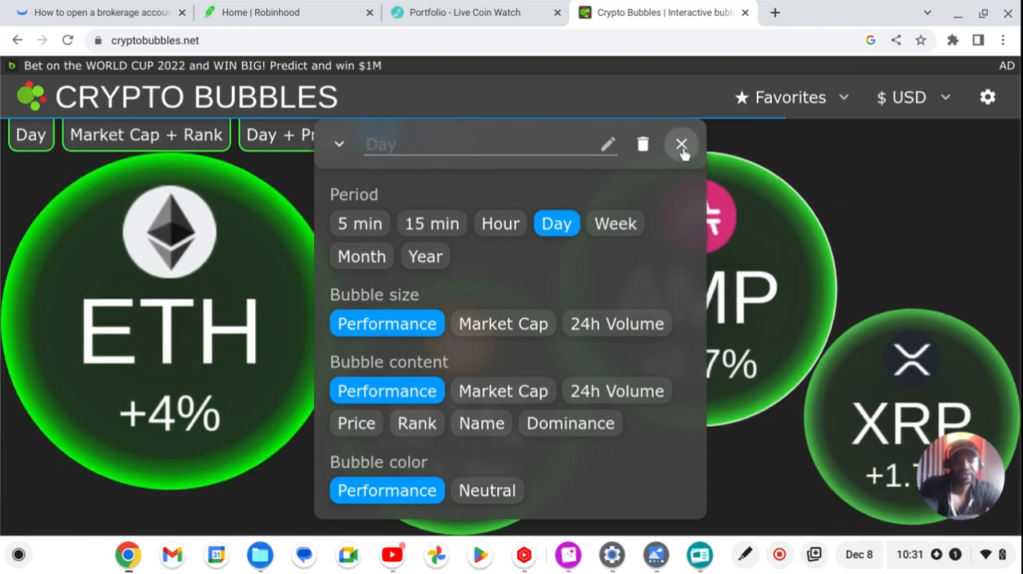
mouse_move(681, 146)
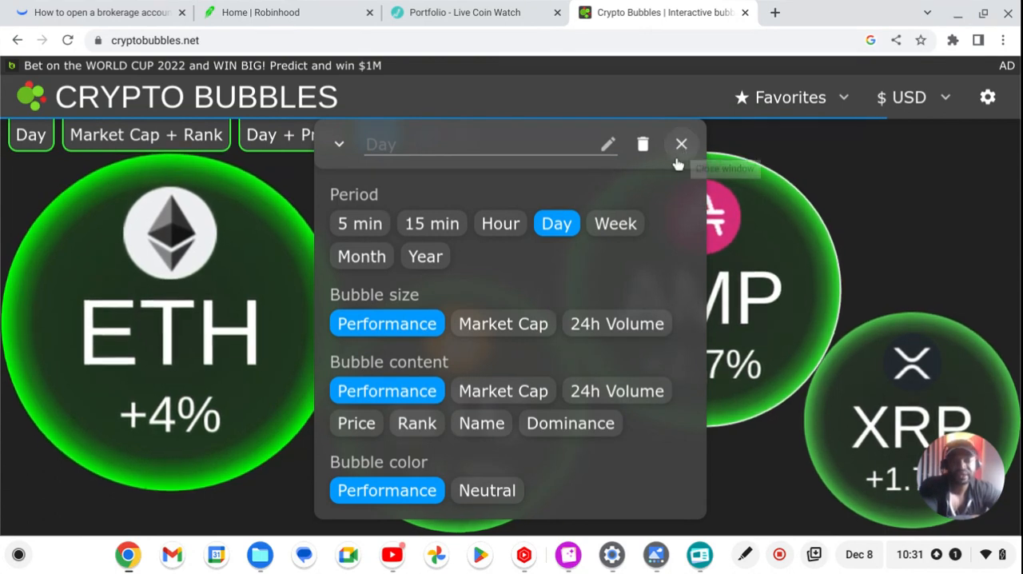
Keep Day period and Performance content and close the editor as a plain Day view
click(681, 144)
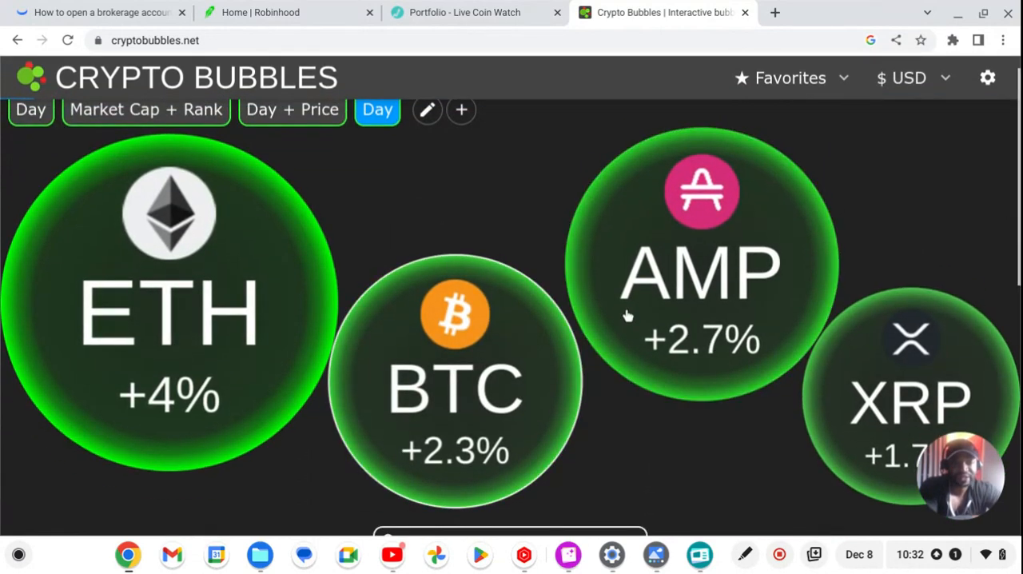
click(789, 77)
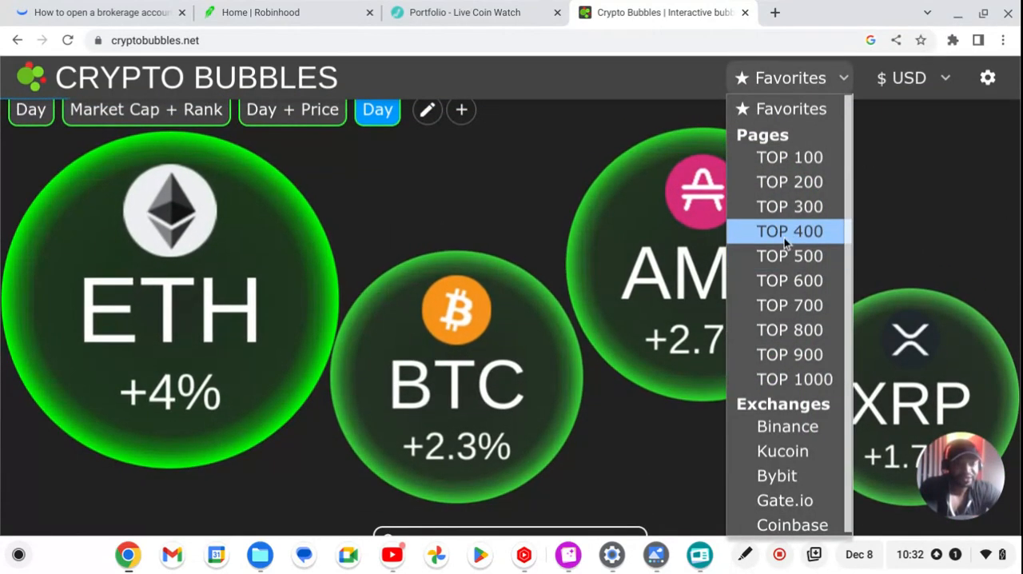
mouse_move(611, 369)
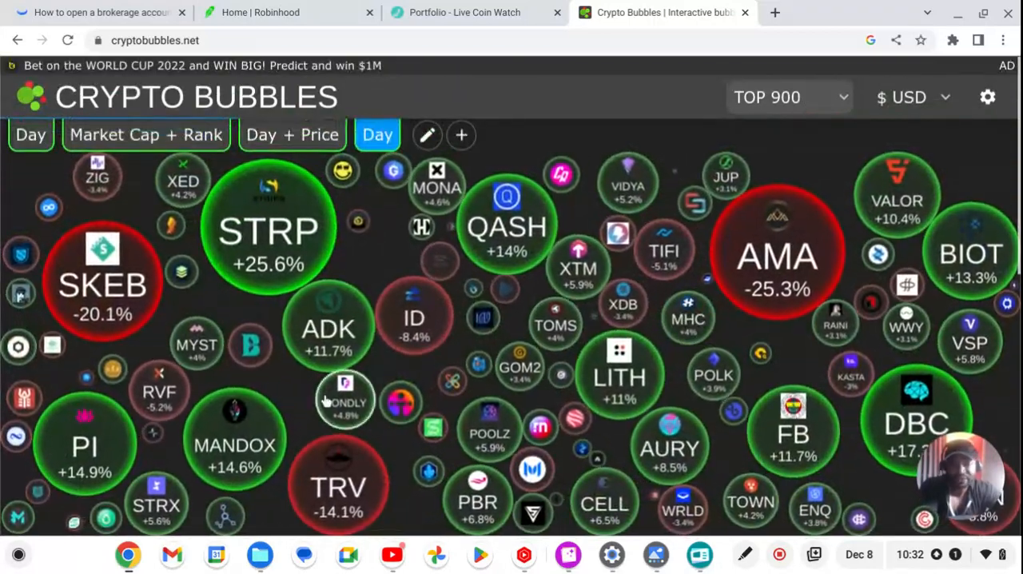
click(786, 96)
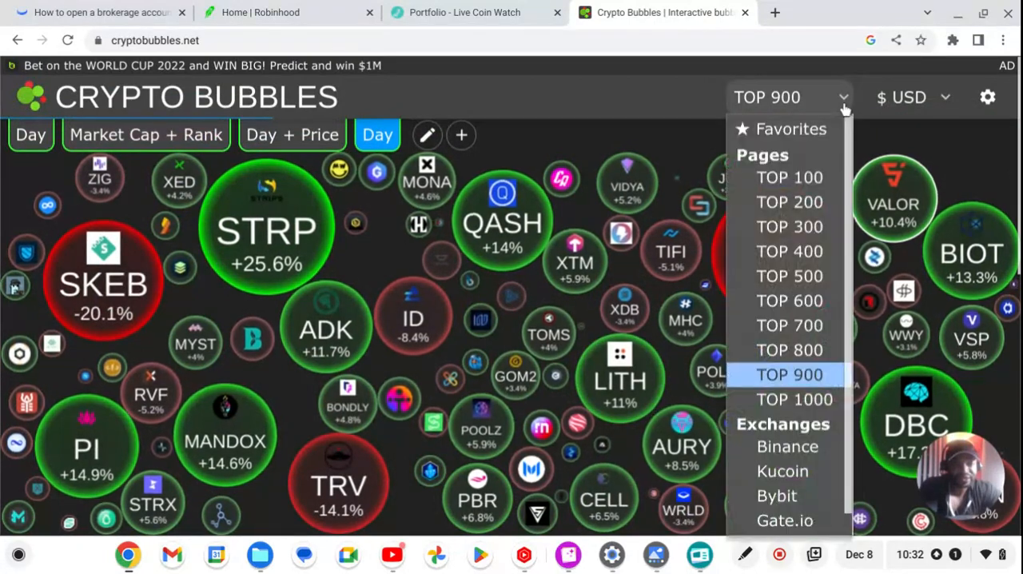
click(790, 128)
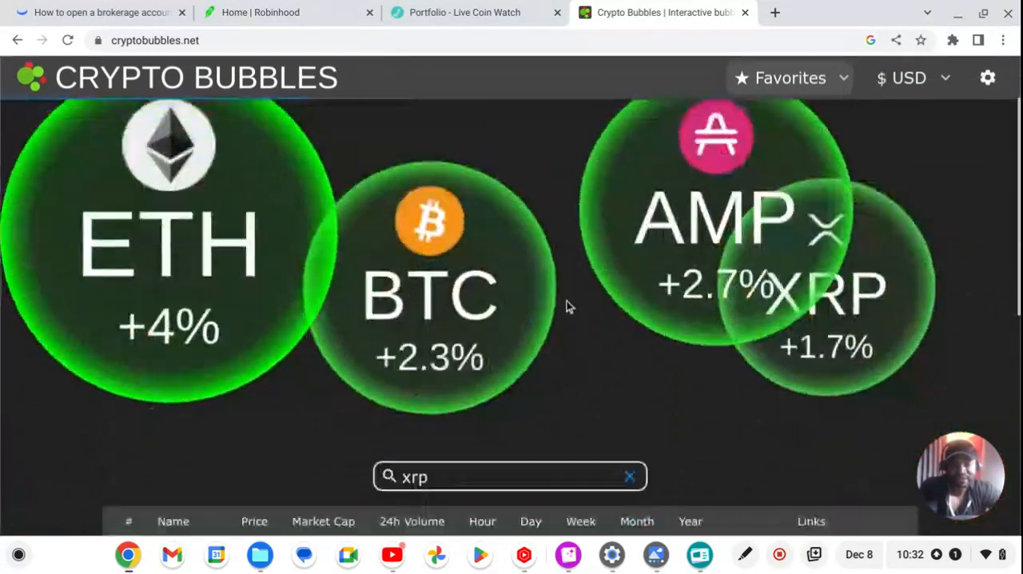
scroll(down, 3)
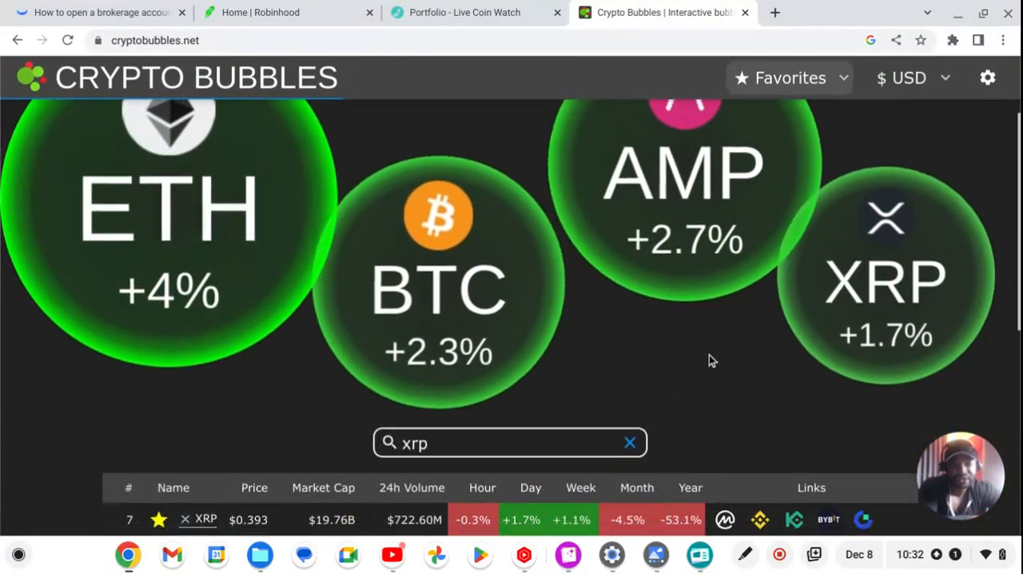
scroll(down, 3)
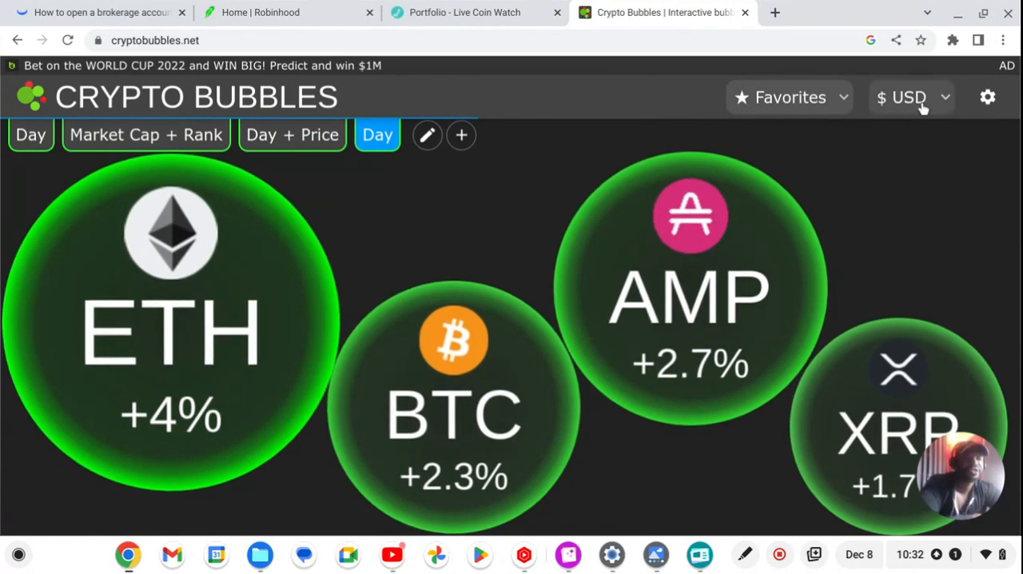
click(909, 96)
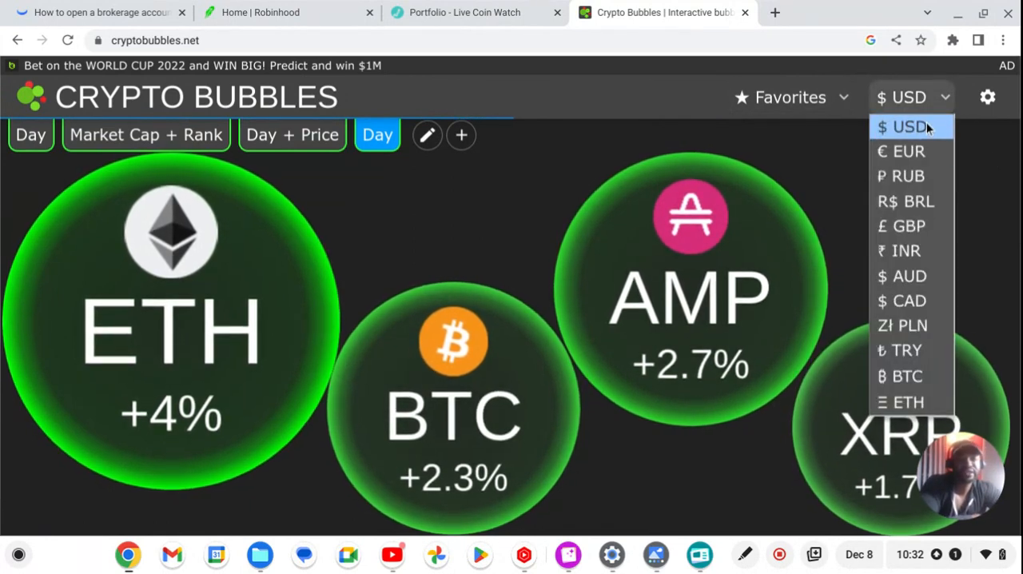
click(909, 126)
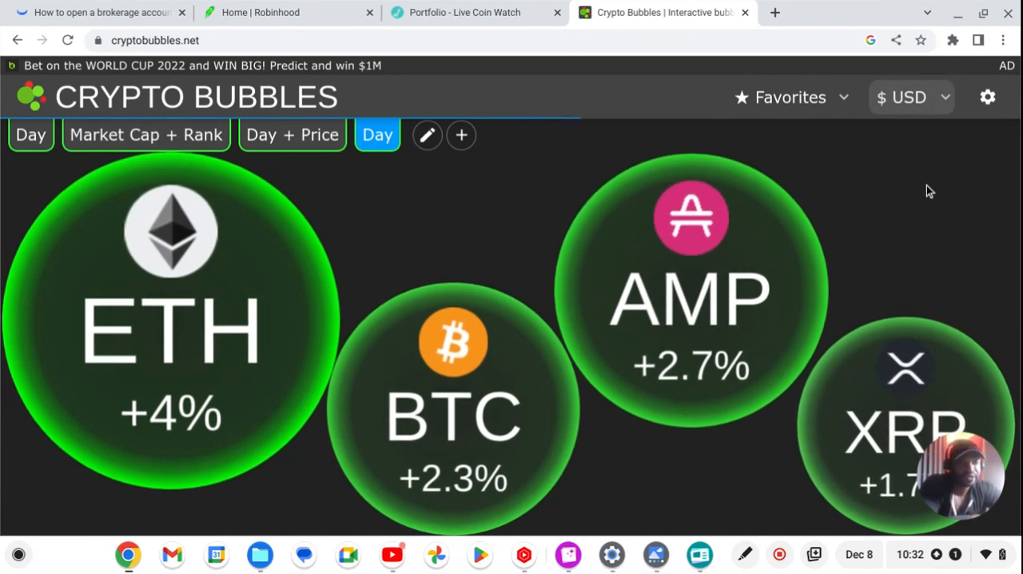
click(987, 96)
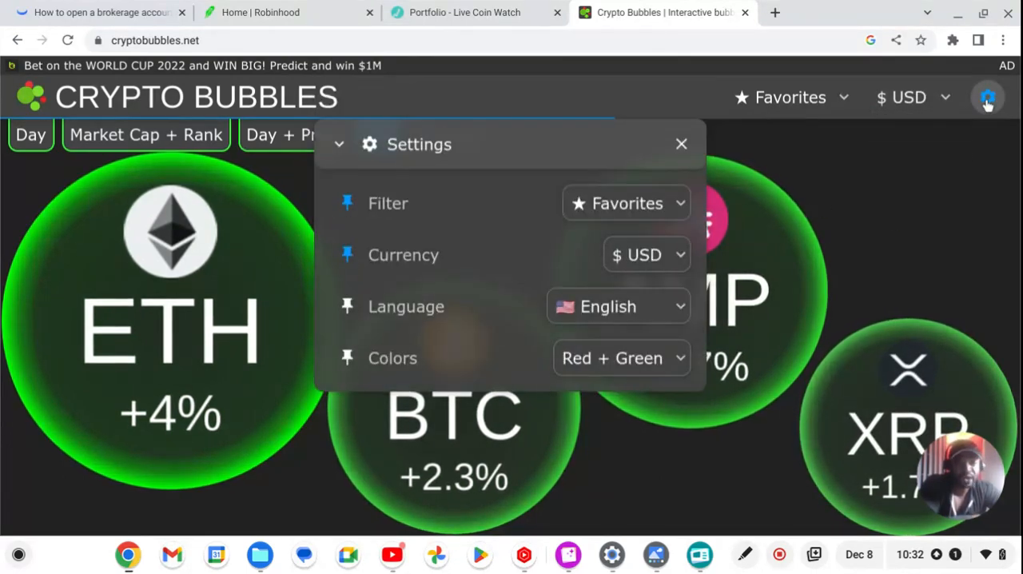
click(680, 144)
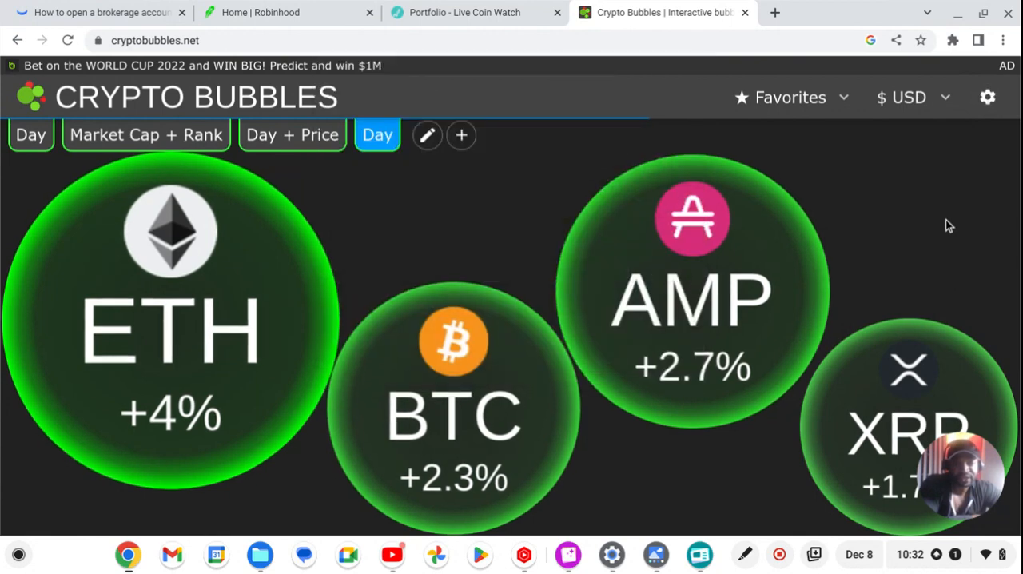